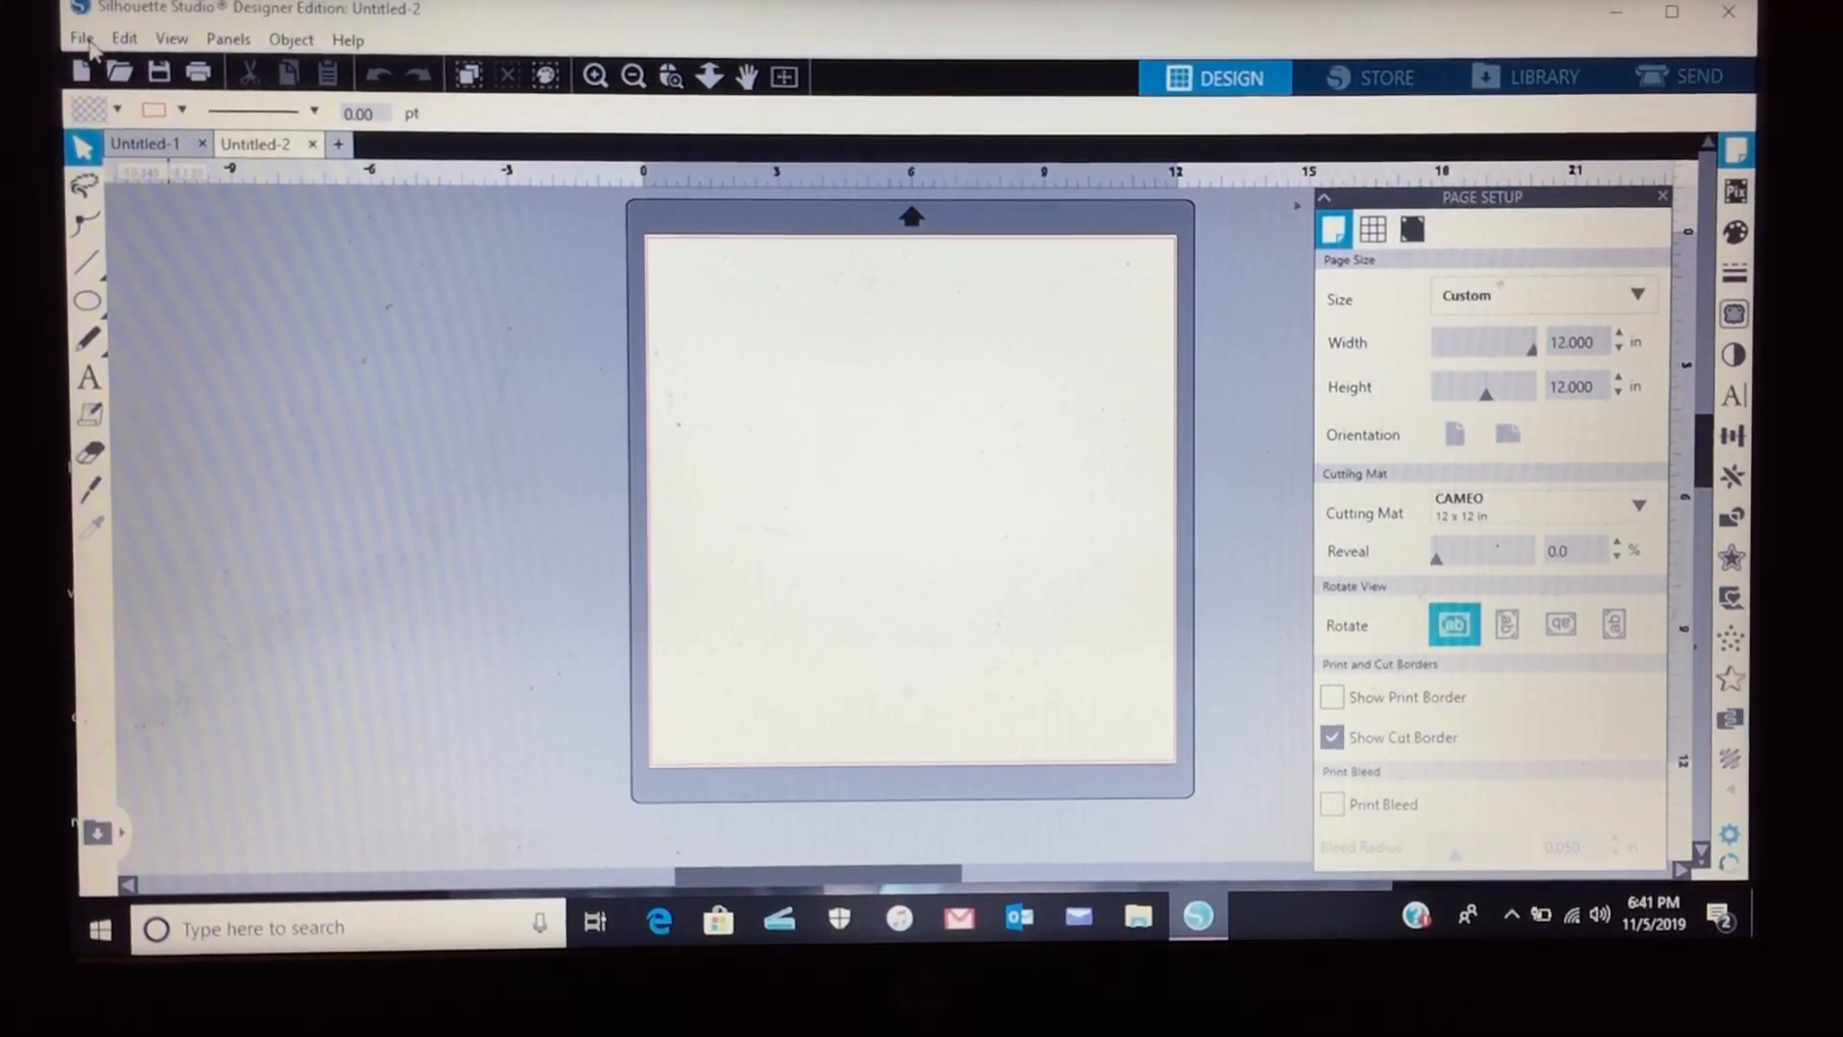
- After Silhouette Studio rejects i-wear-pink.zip, open the archive from Downloads in File Explorer
left_click(81, 39)
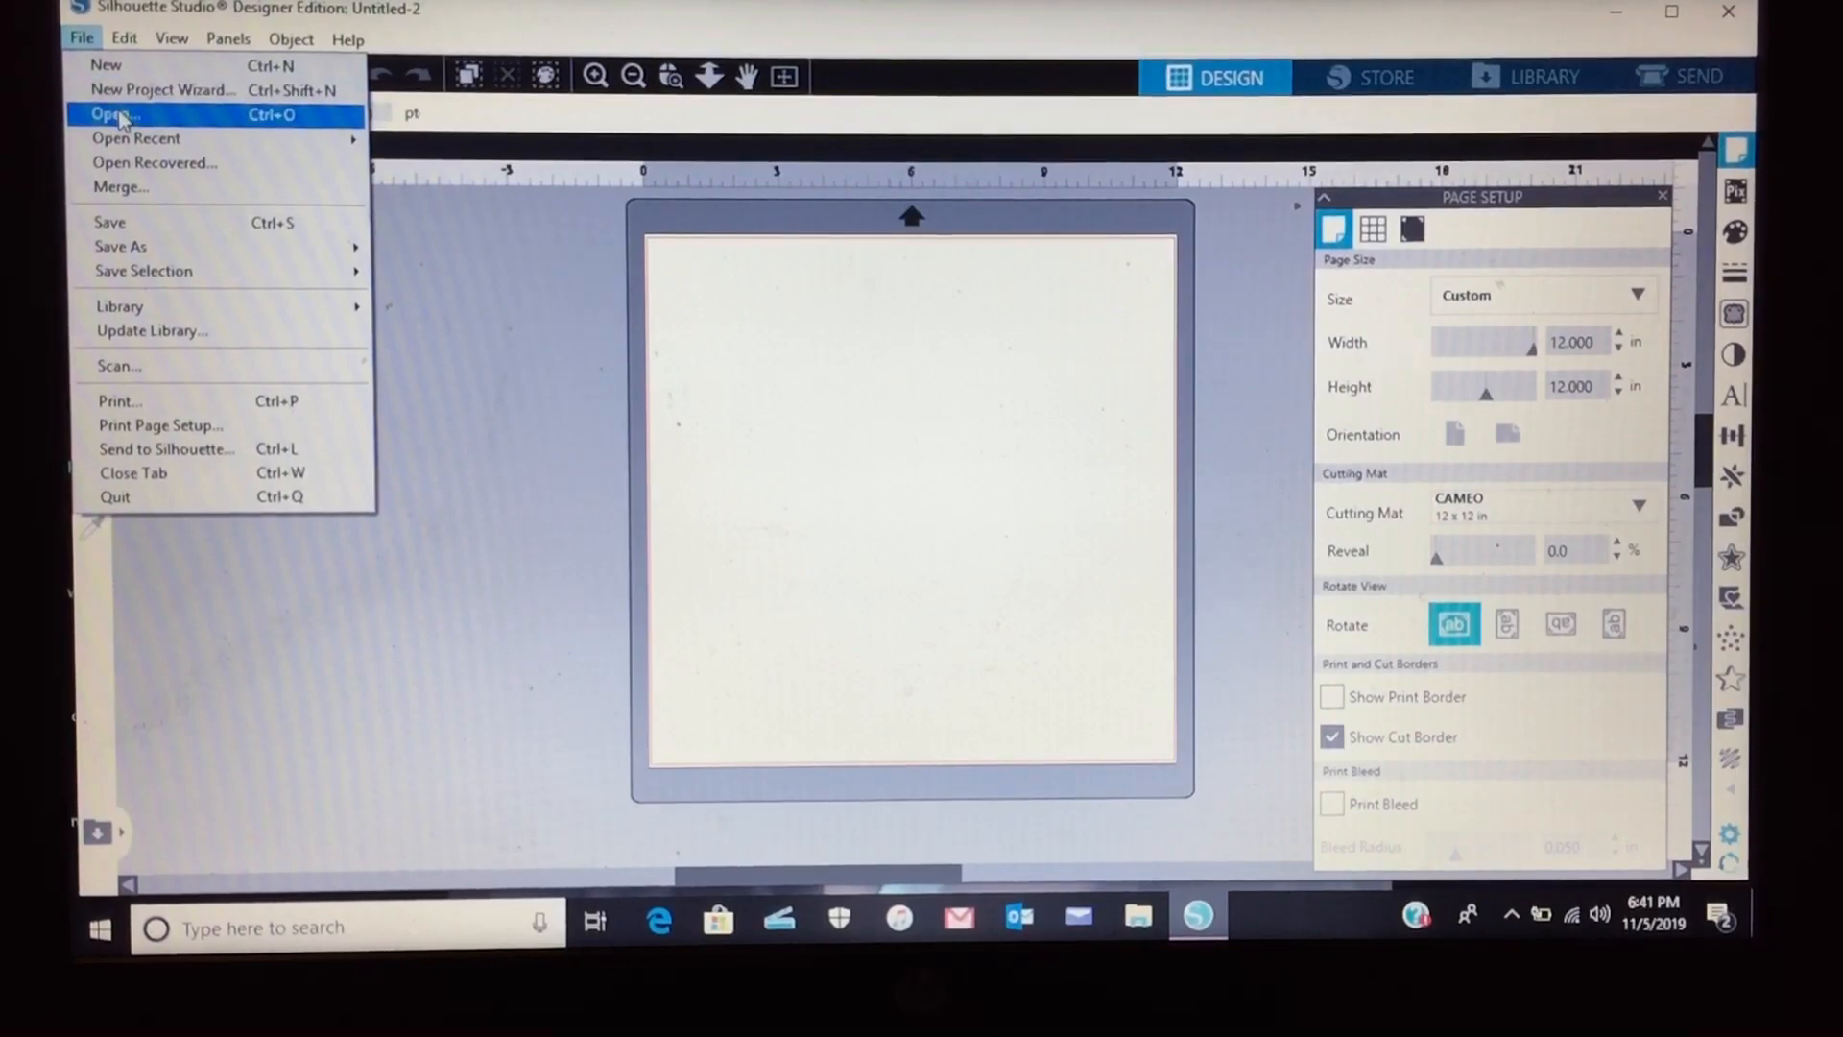
left_click(106, 116)
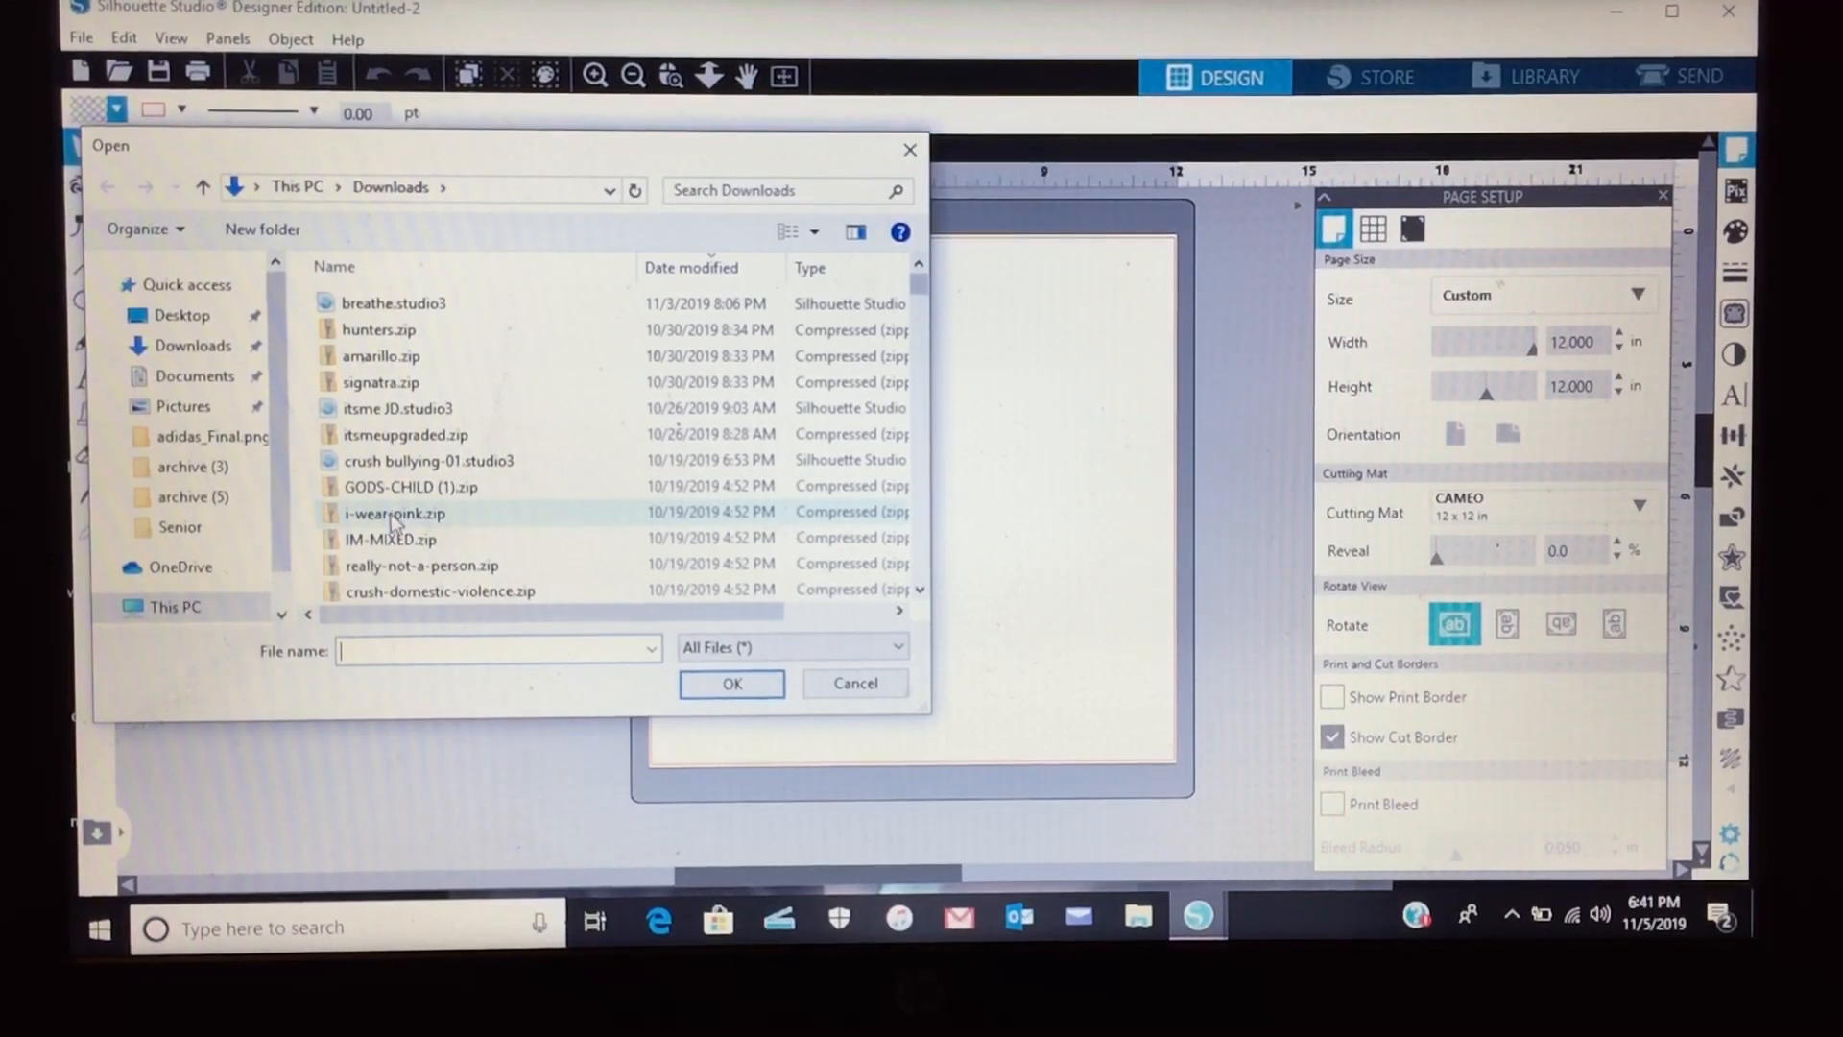
left_click(395, 513)
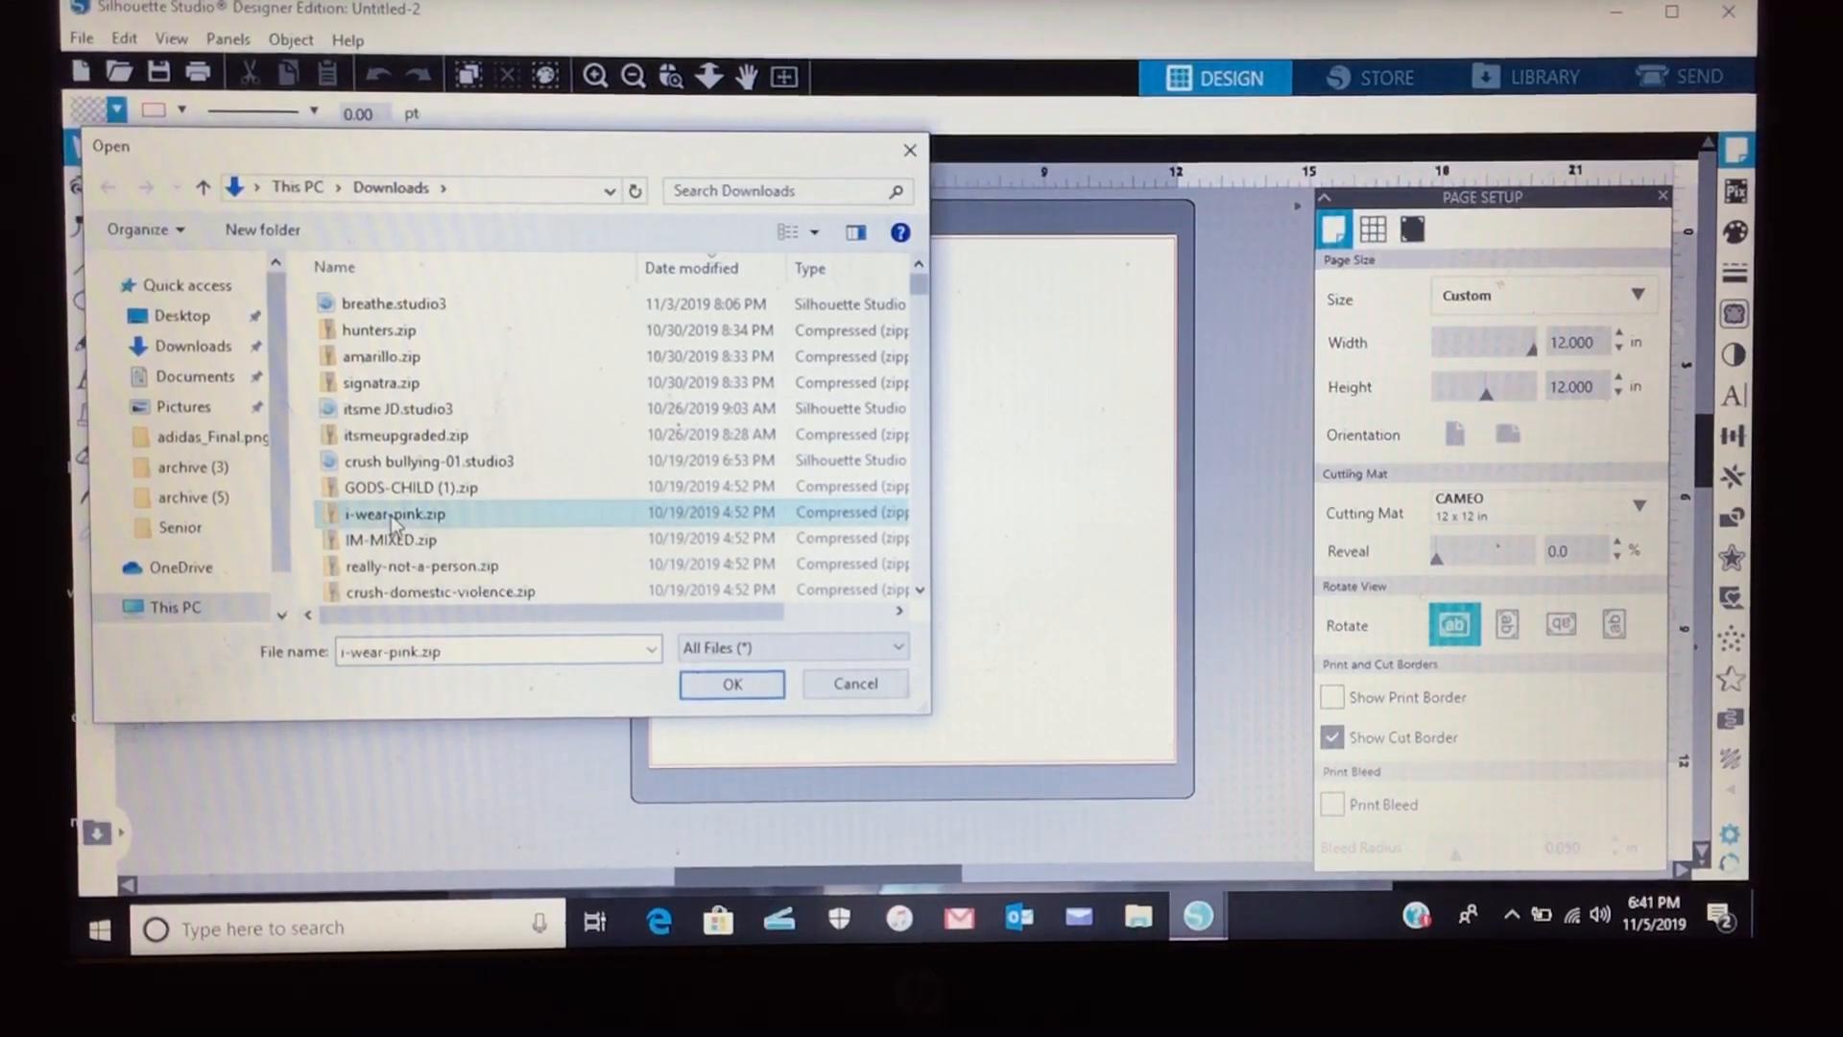
left_click(732, 684)
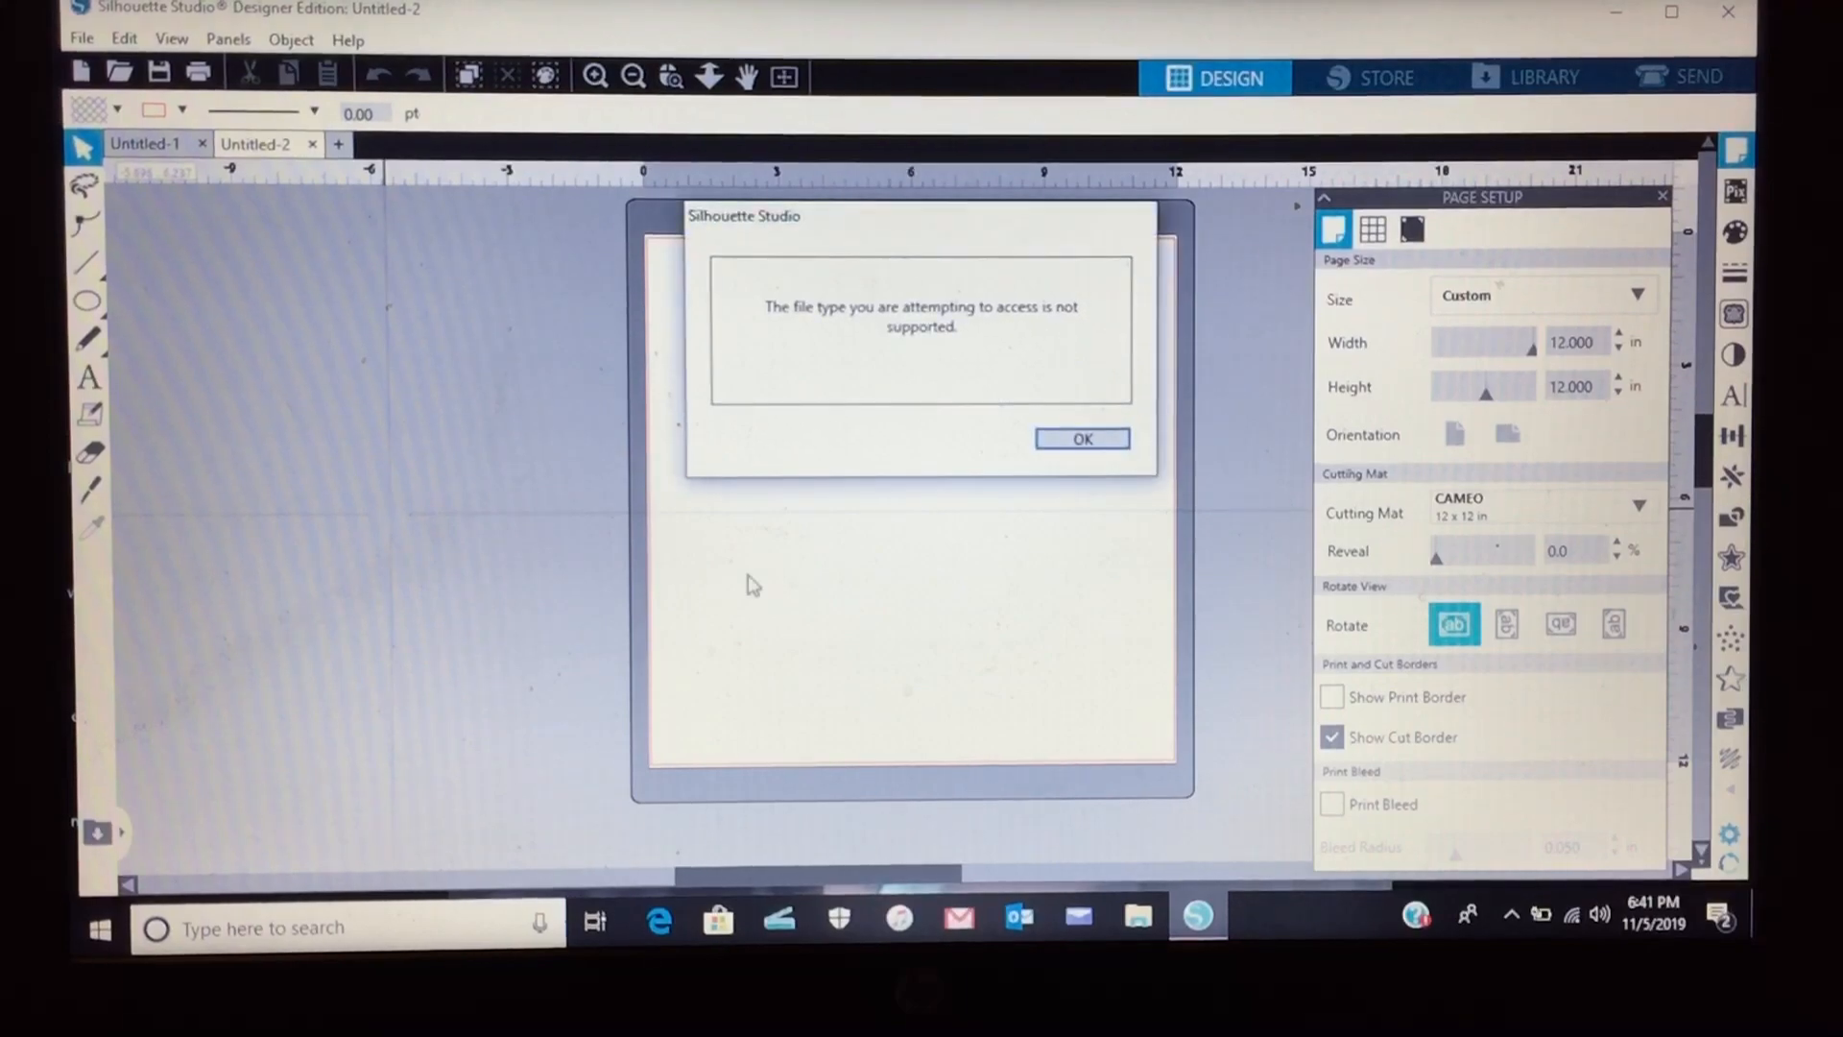
mouse_move(981, 336)
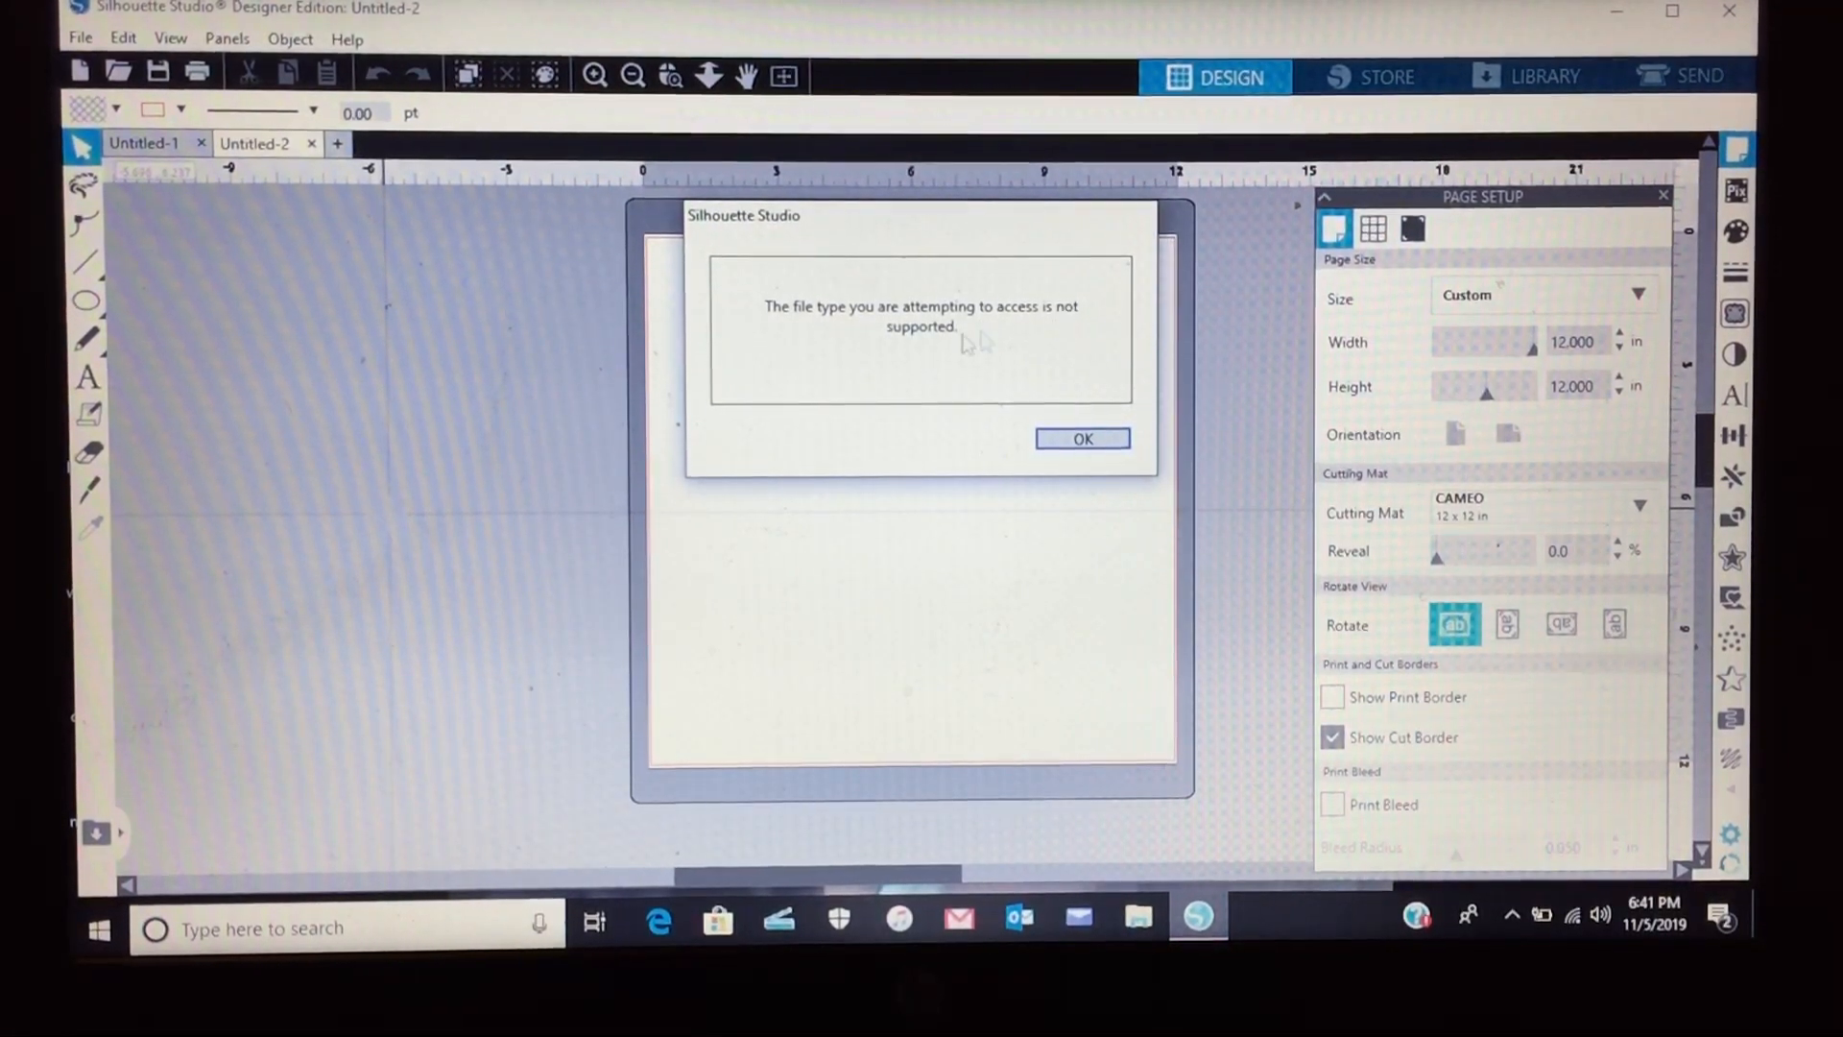
left_click(1082, 438)
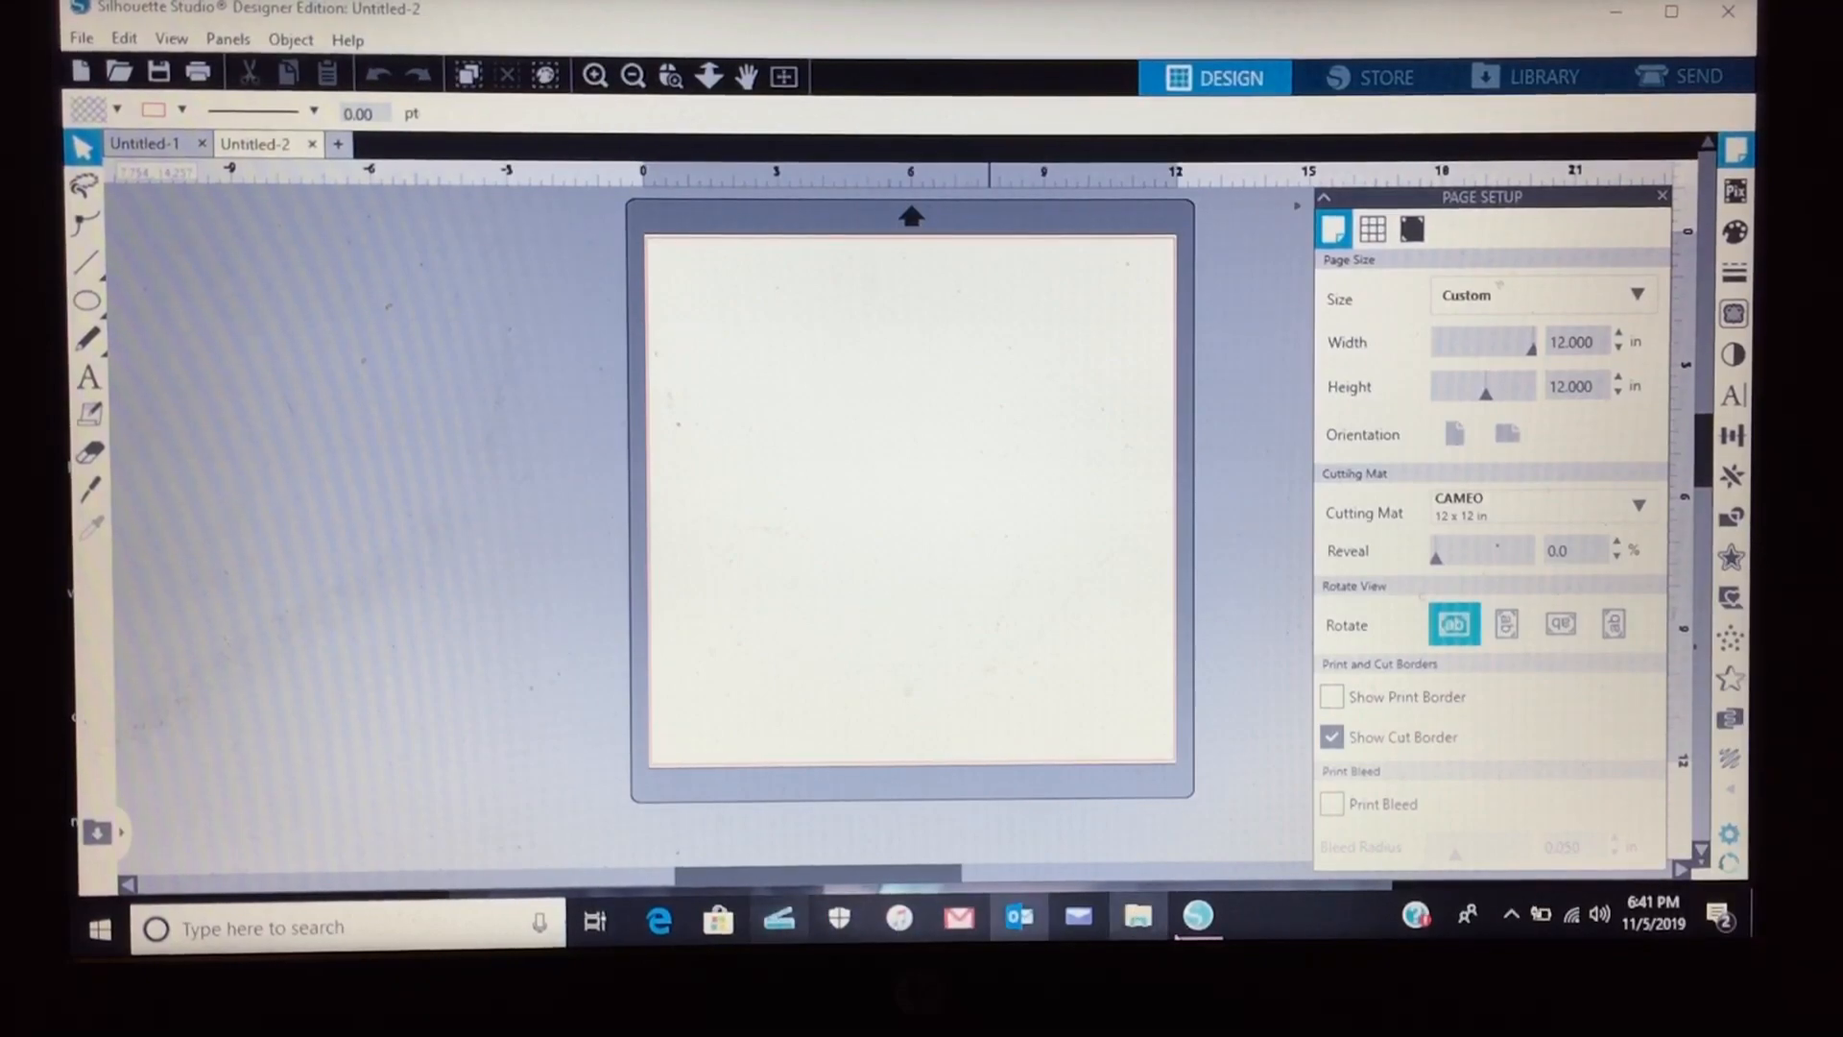
left_click(1132, 917)
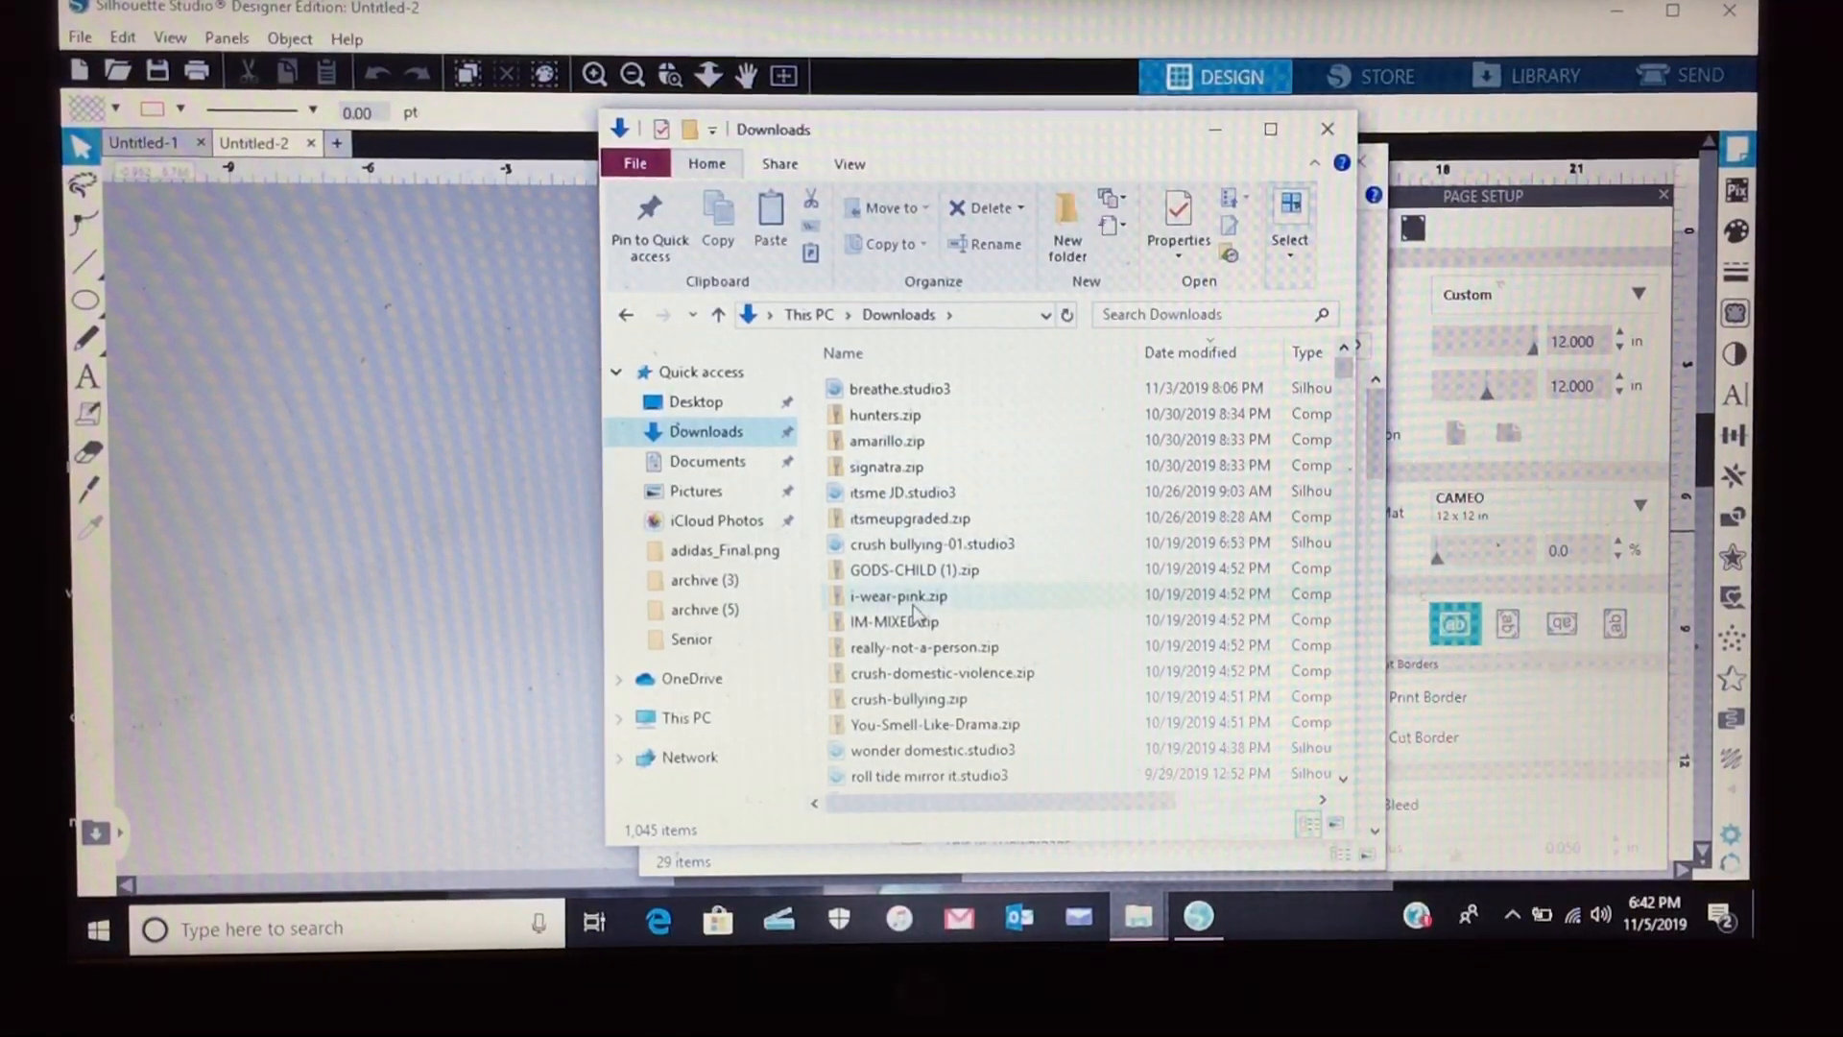
left_click(898, 595)
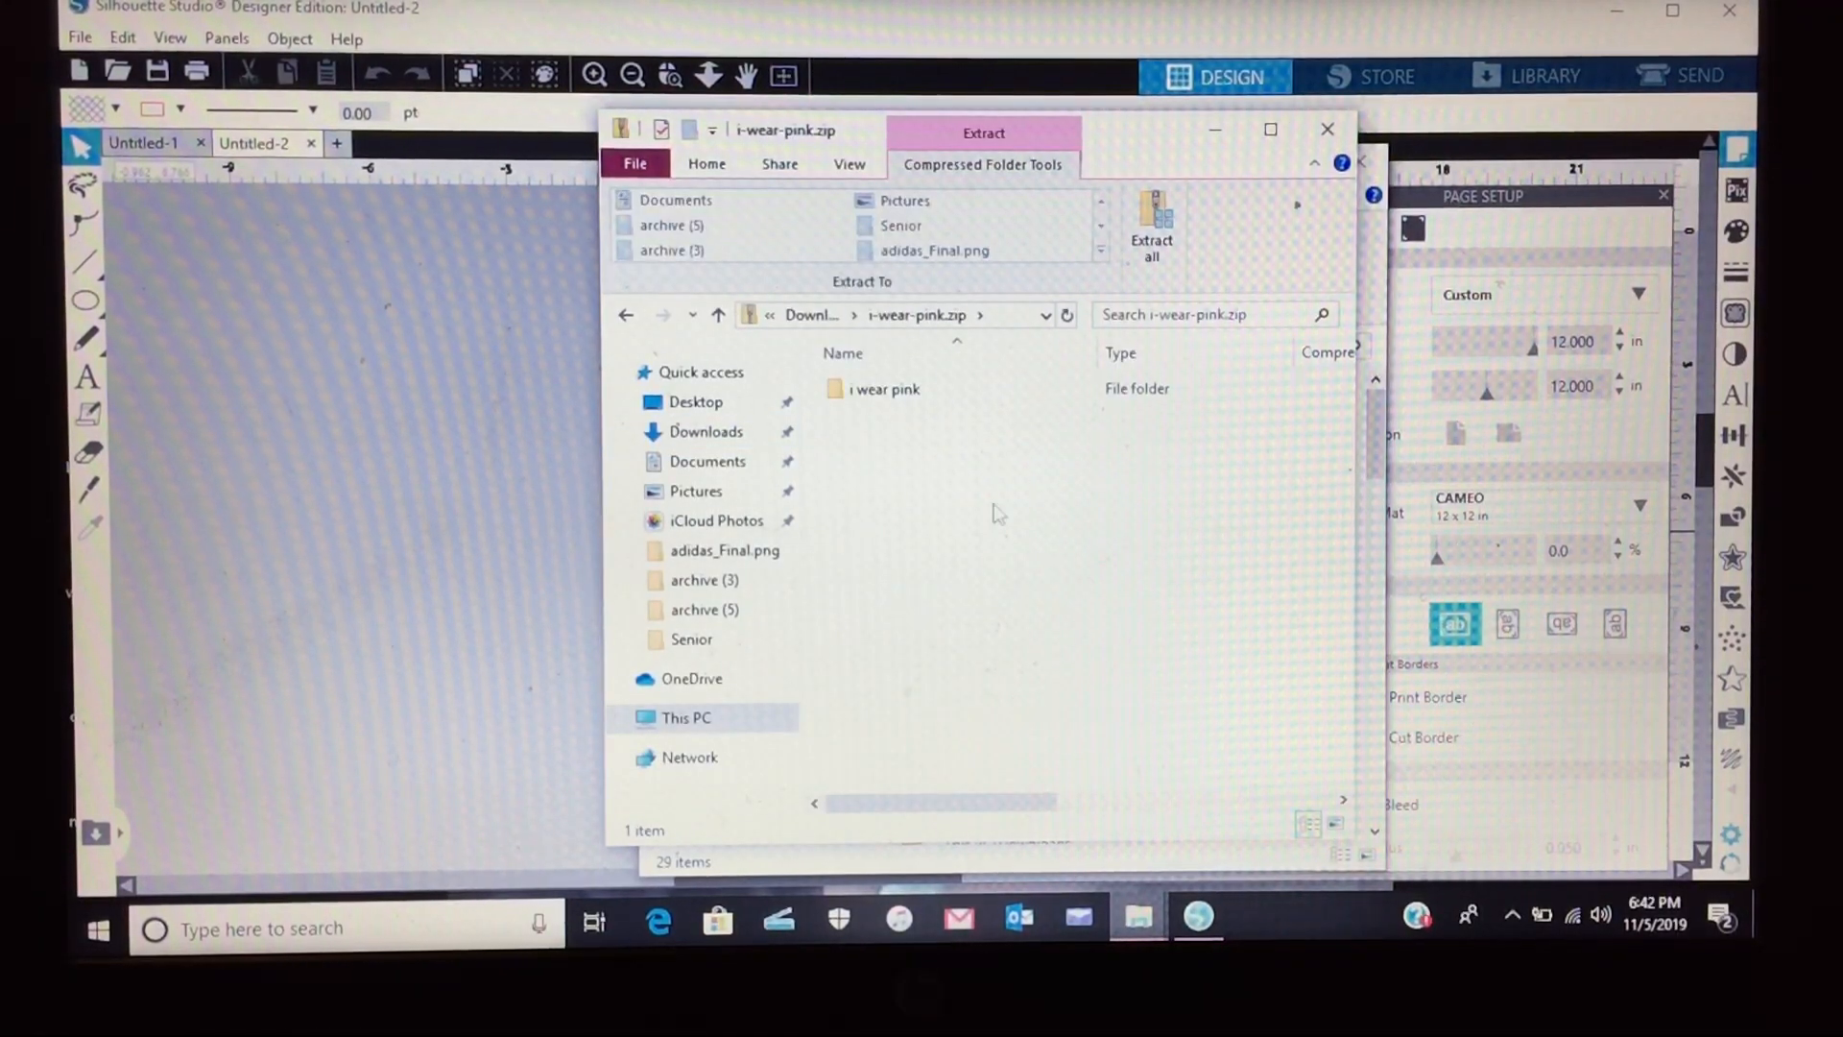
mouse_move(1157, 231)
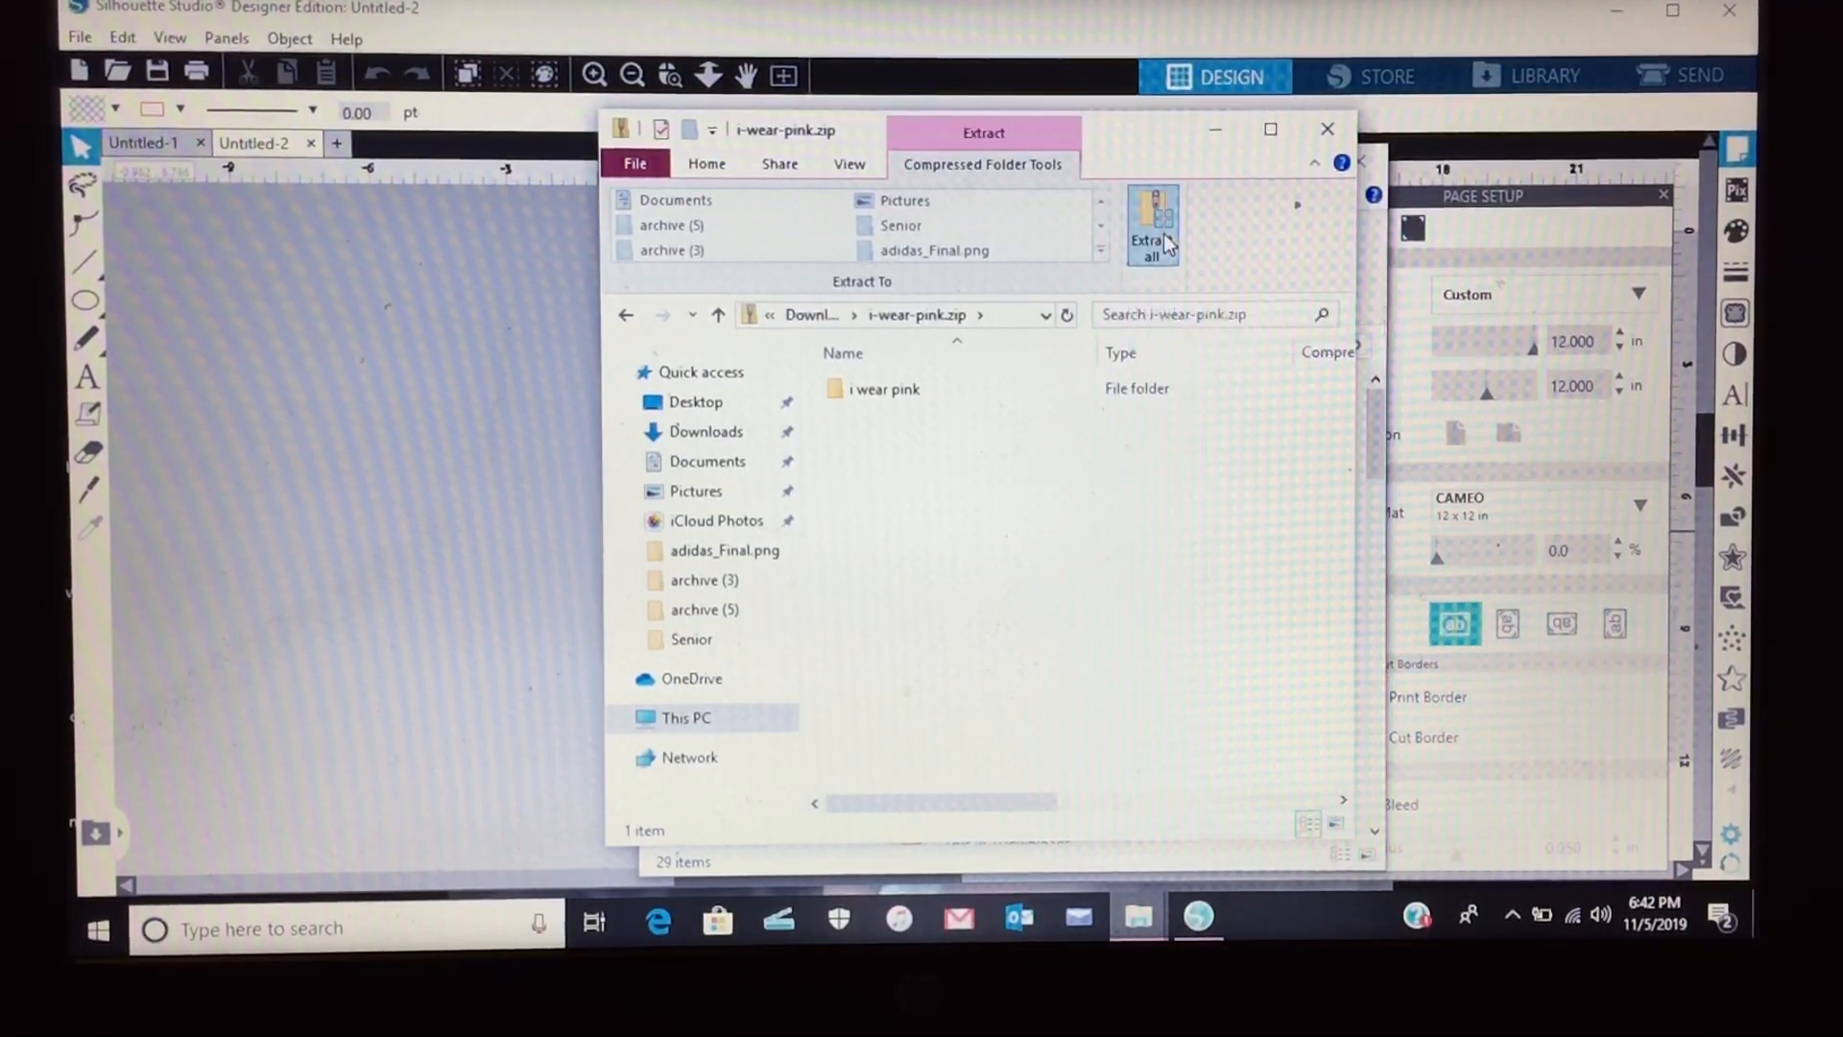
- Extract all of i-wear-pink.zip to the default i-wear-pink folder in Downloads
left_click(1150, 221)
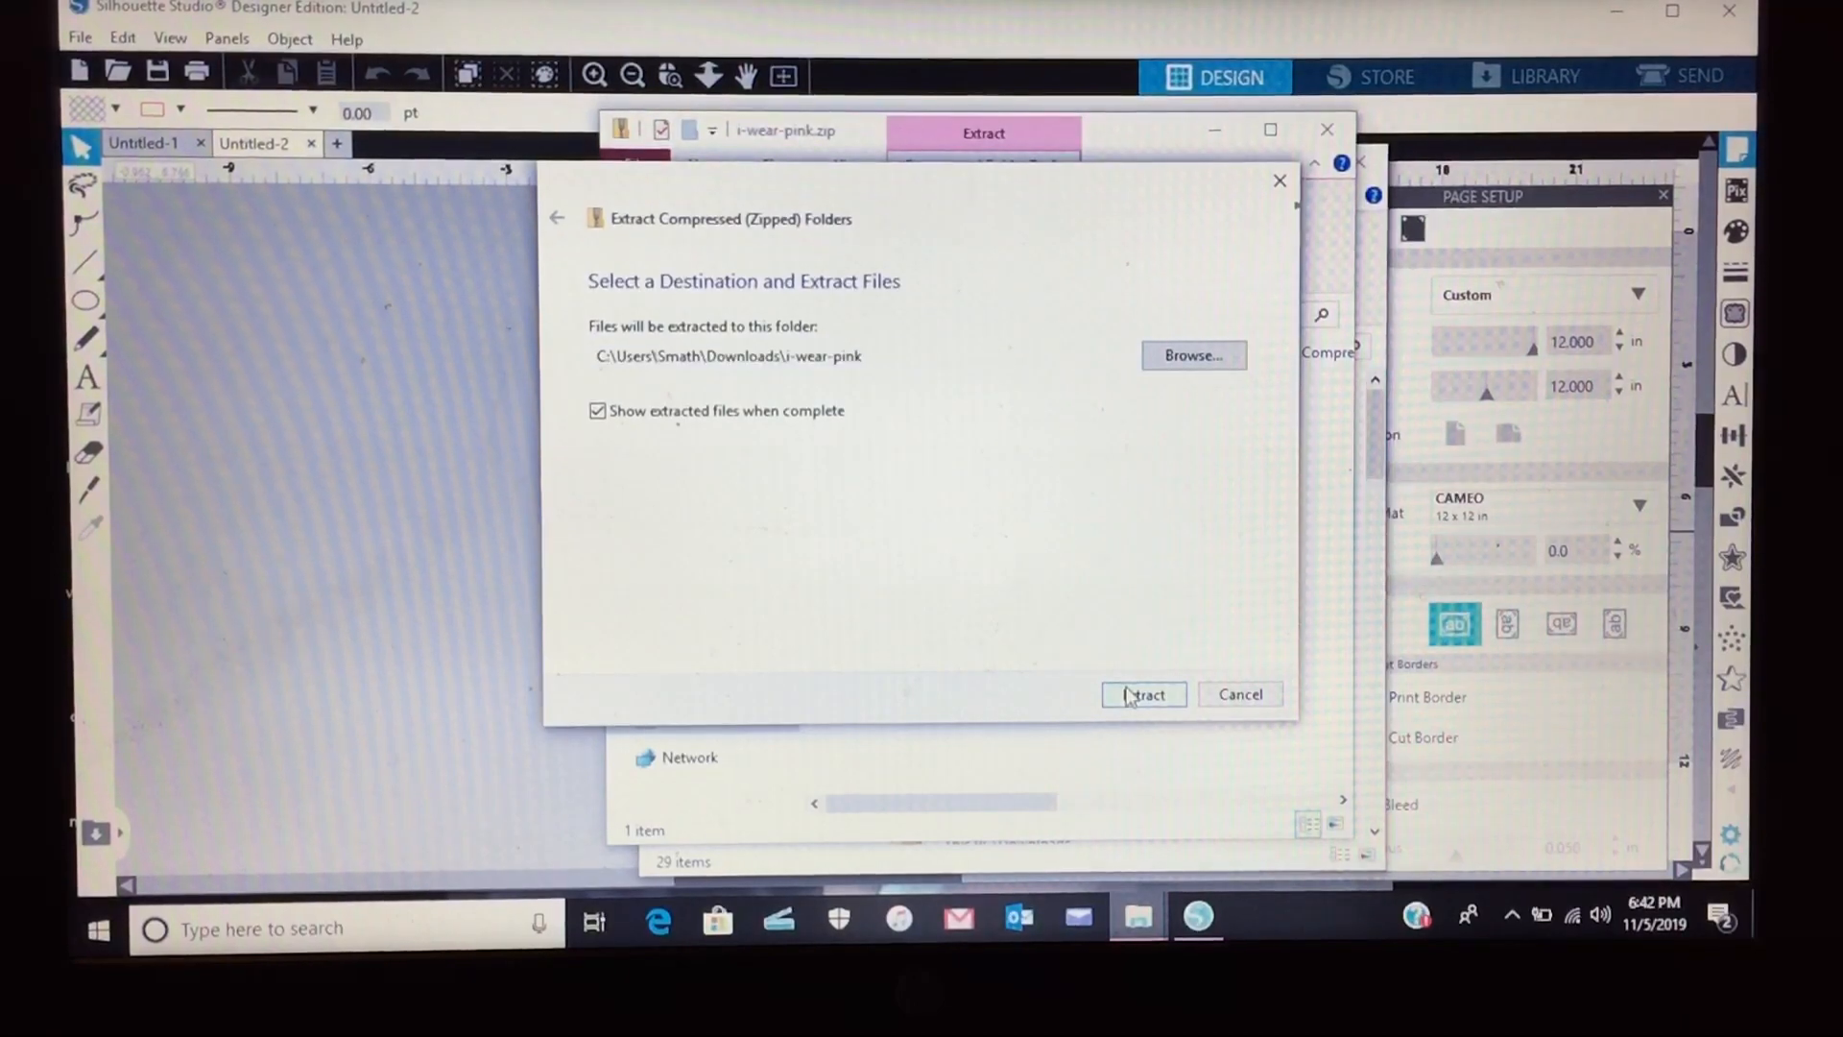
left_click(1144, 694)
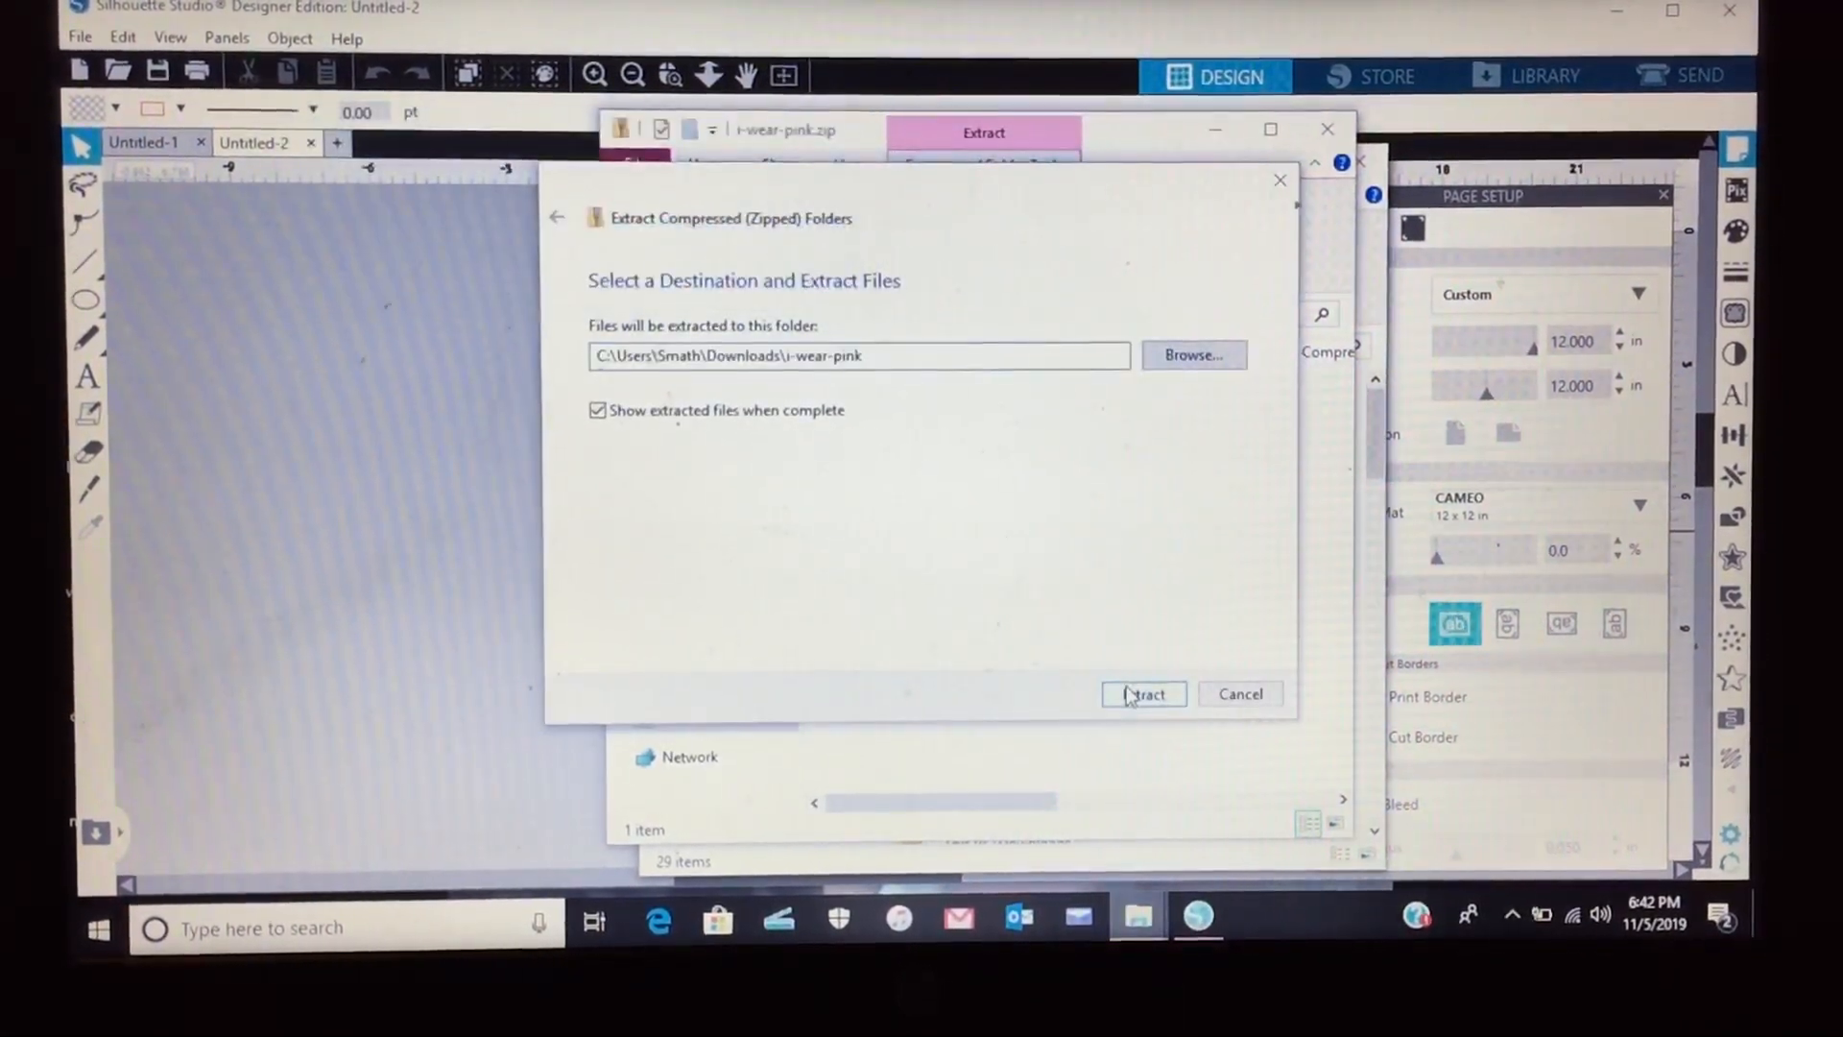
left_click(1142, 694)
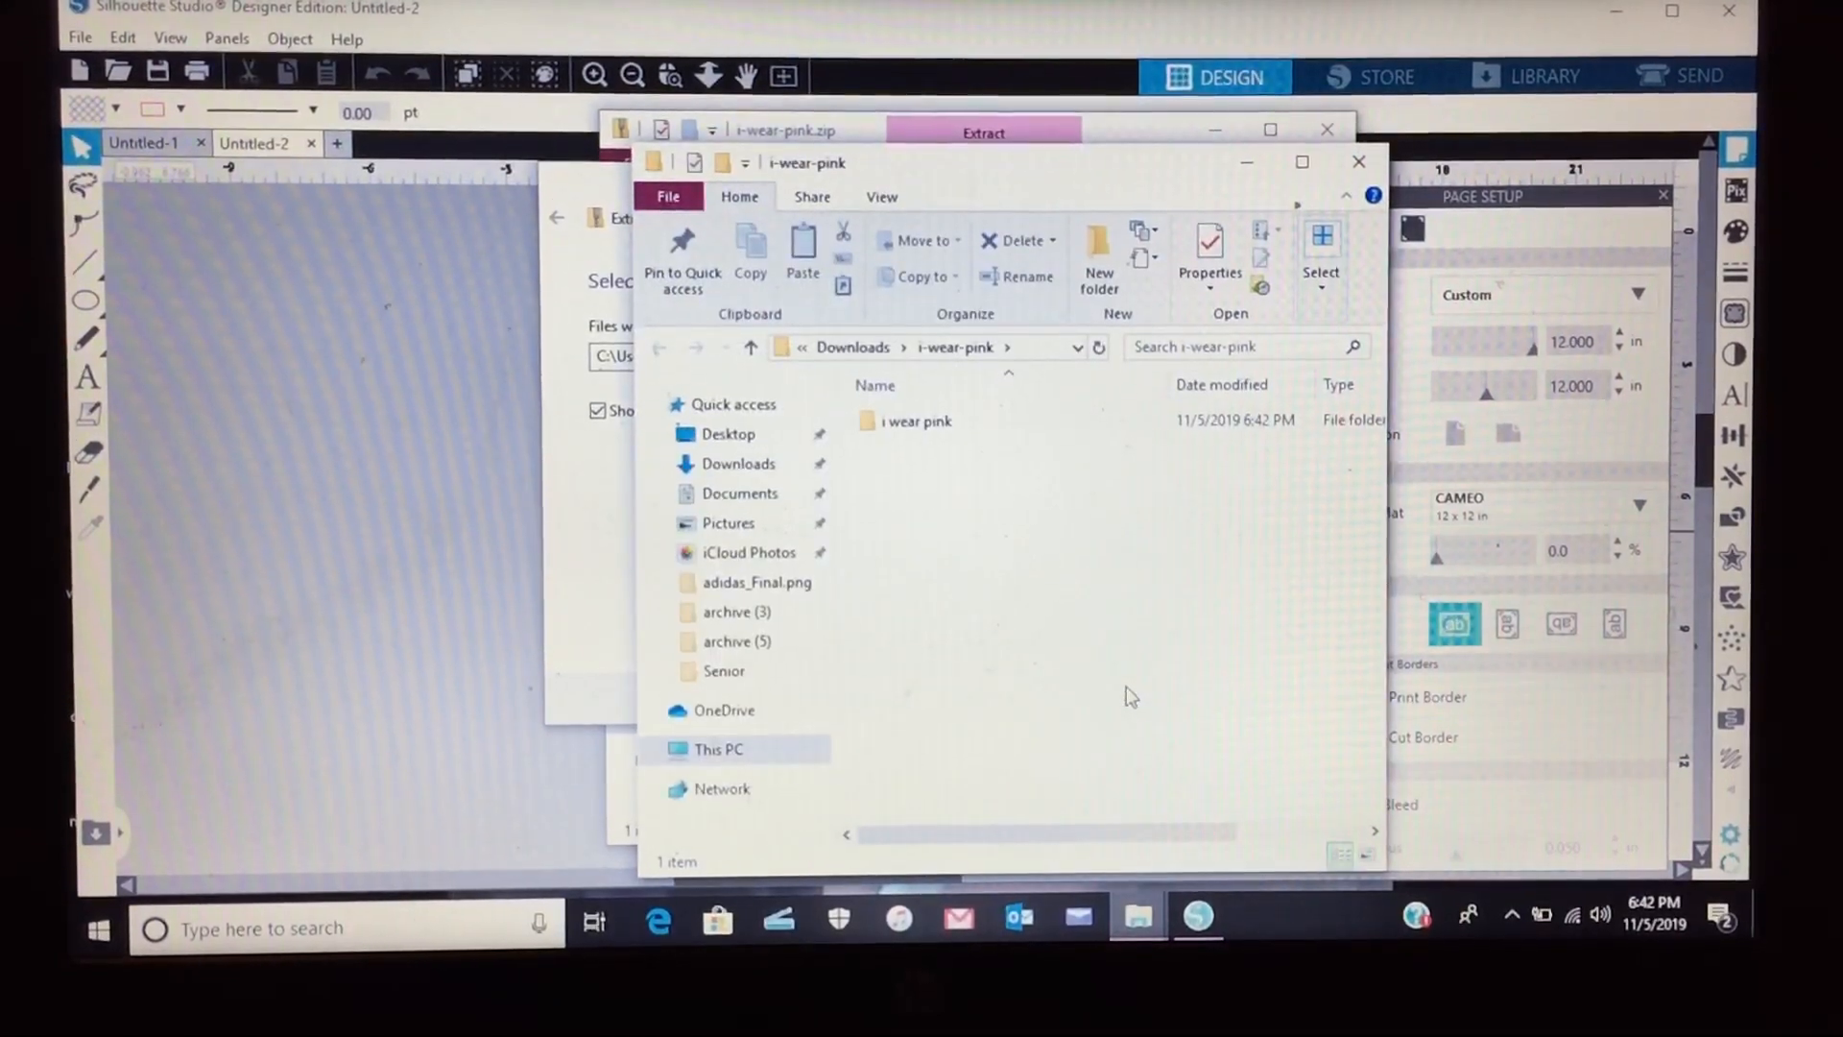
left_click(916, 421)
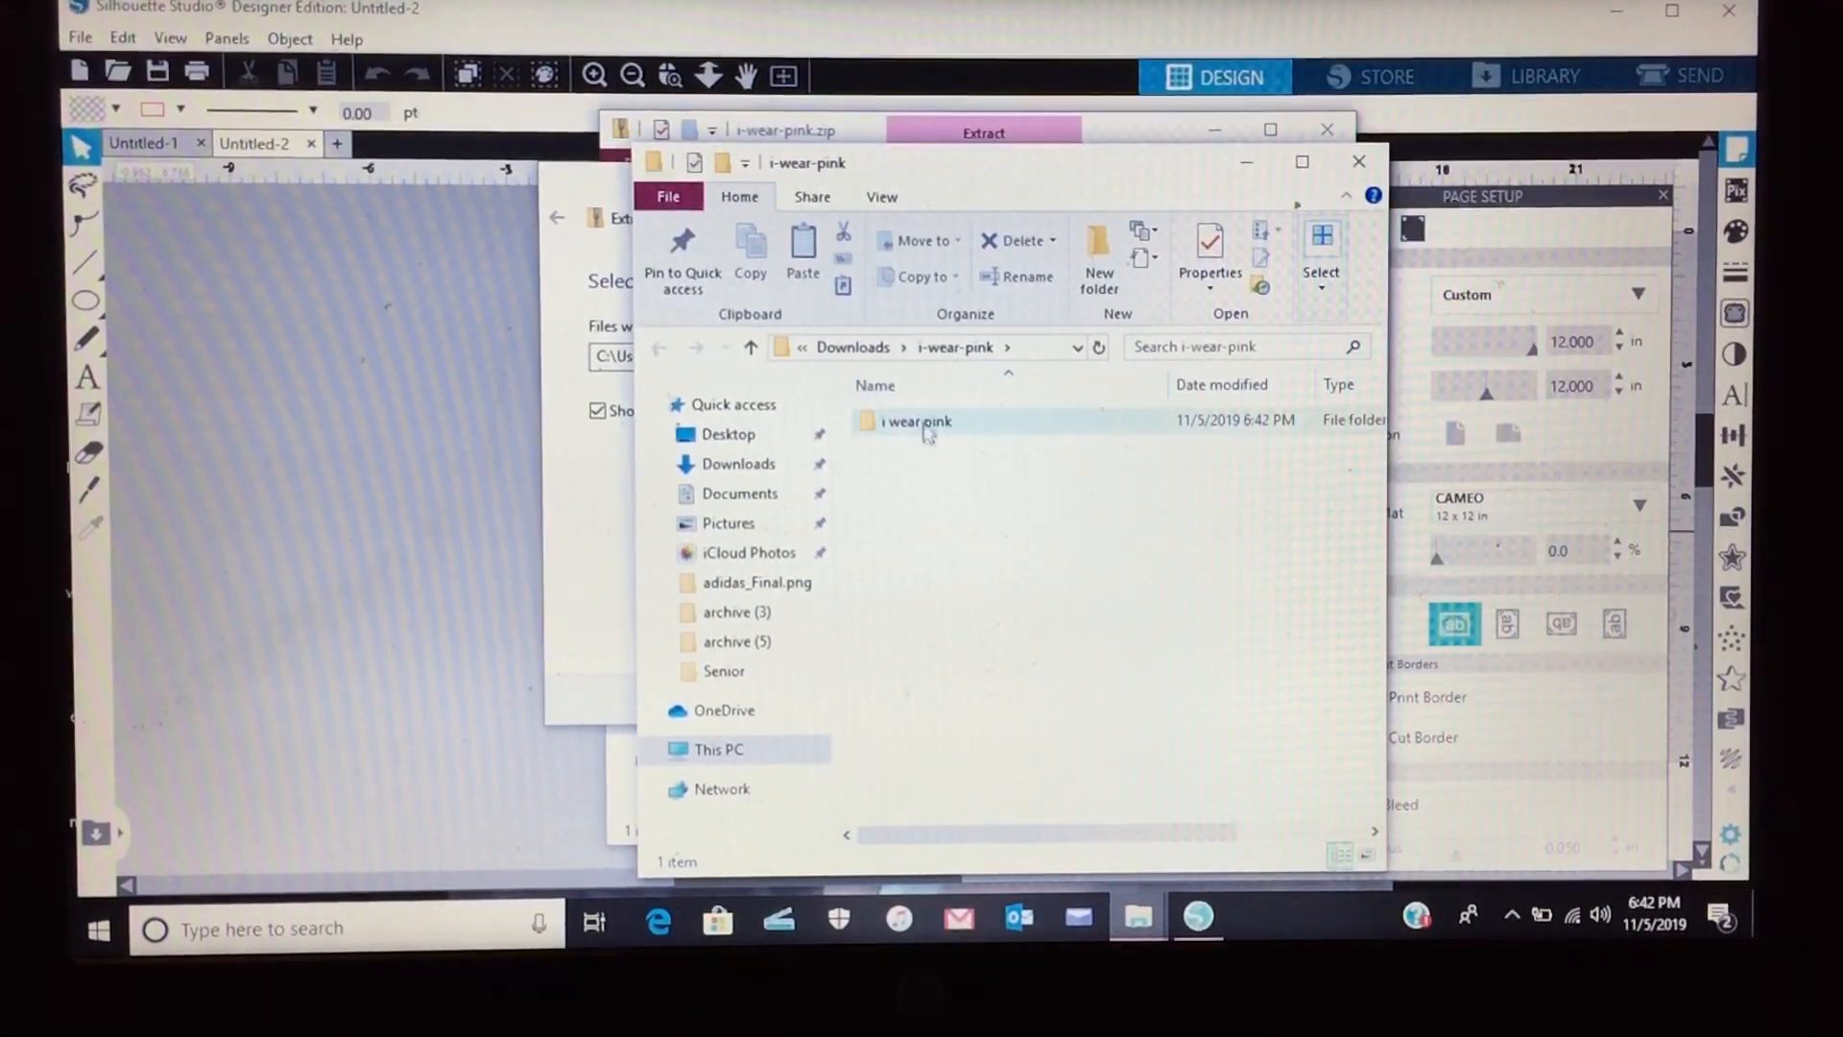
- Open the extracted 'i wear pink' folder and select i wear pink-01.svg
left_click(916, 422)
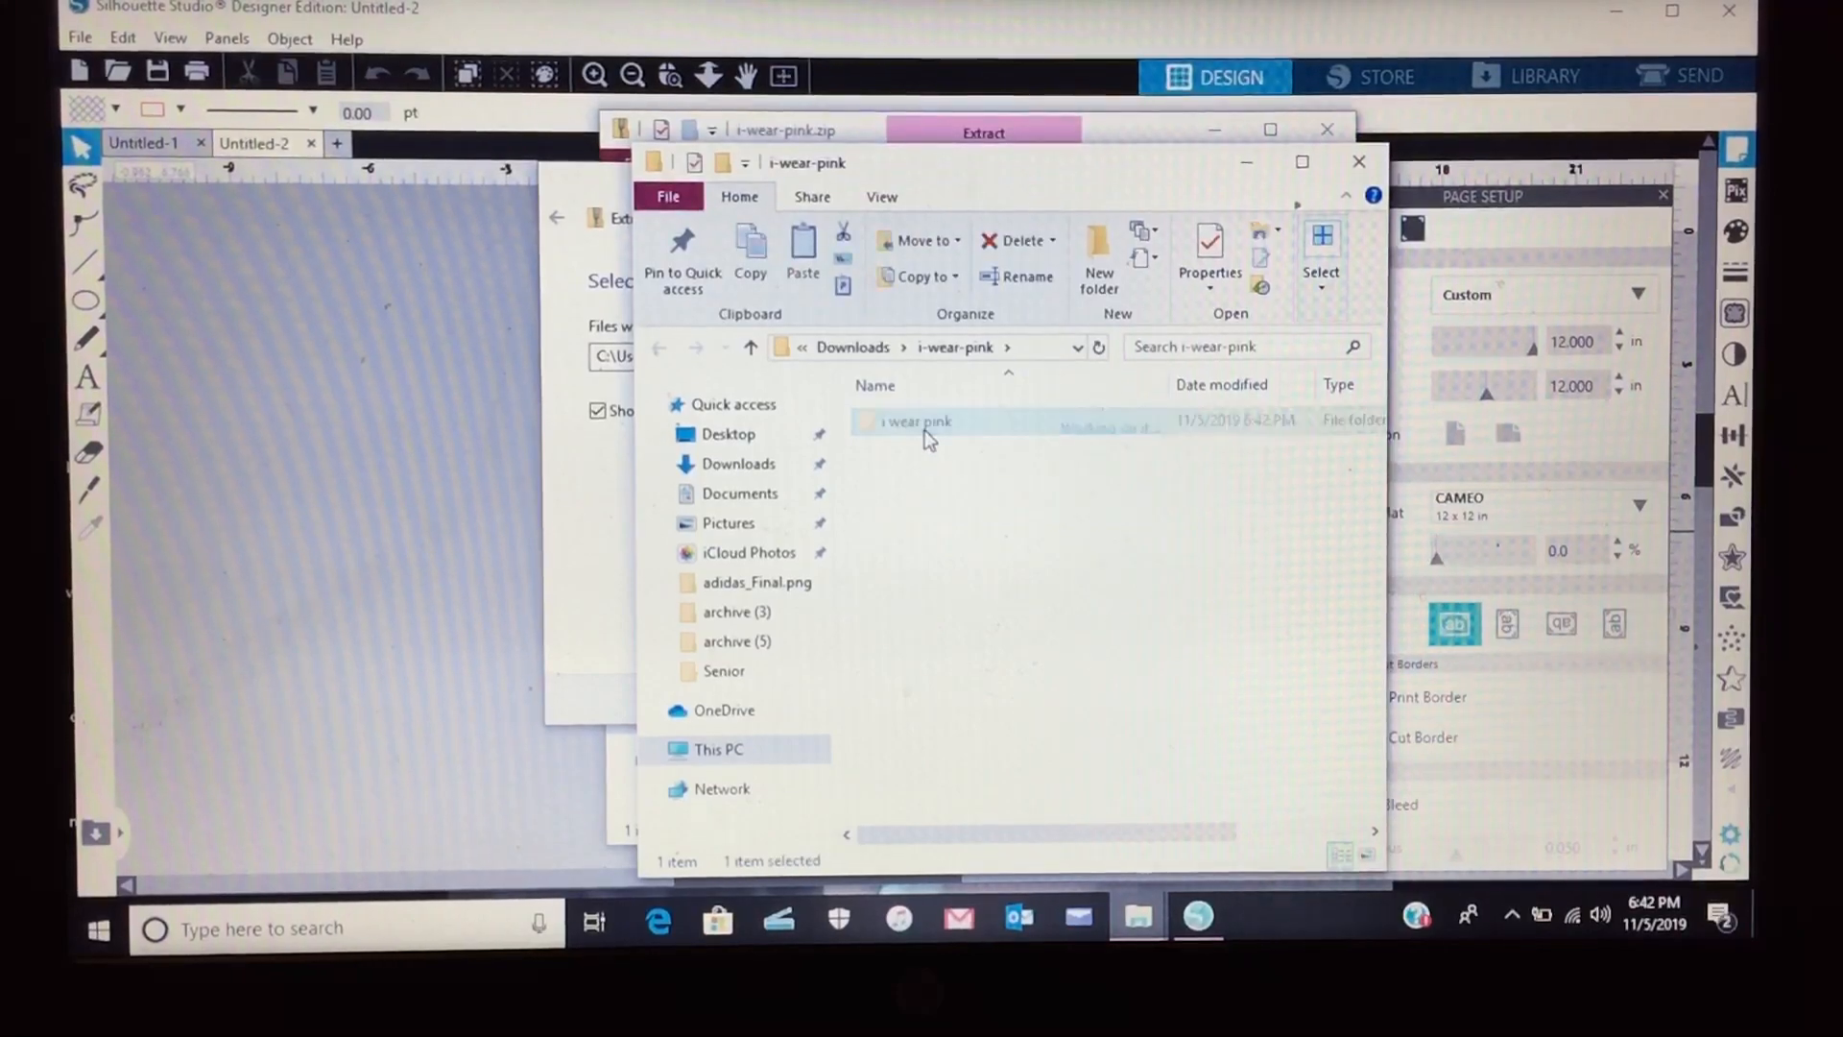
double_click(912, 422)
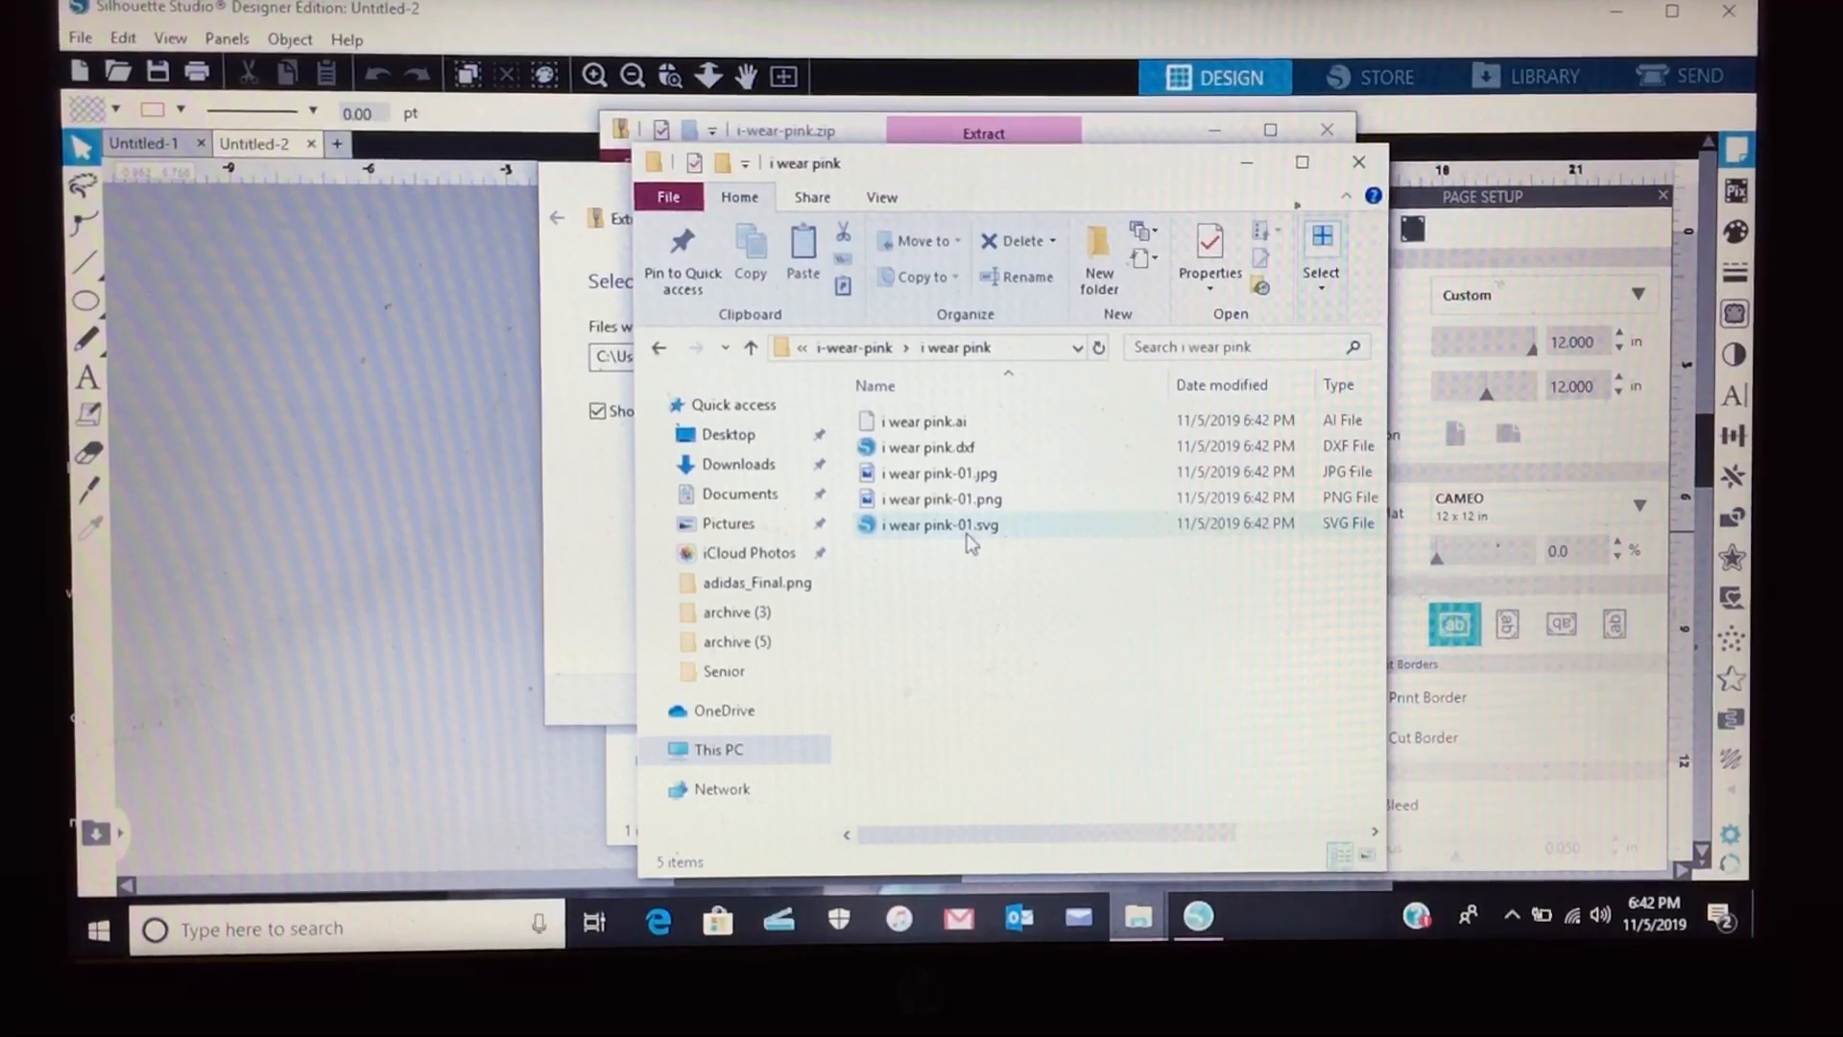
mouse_move(968, 541)
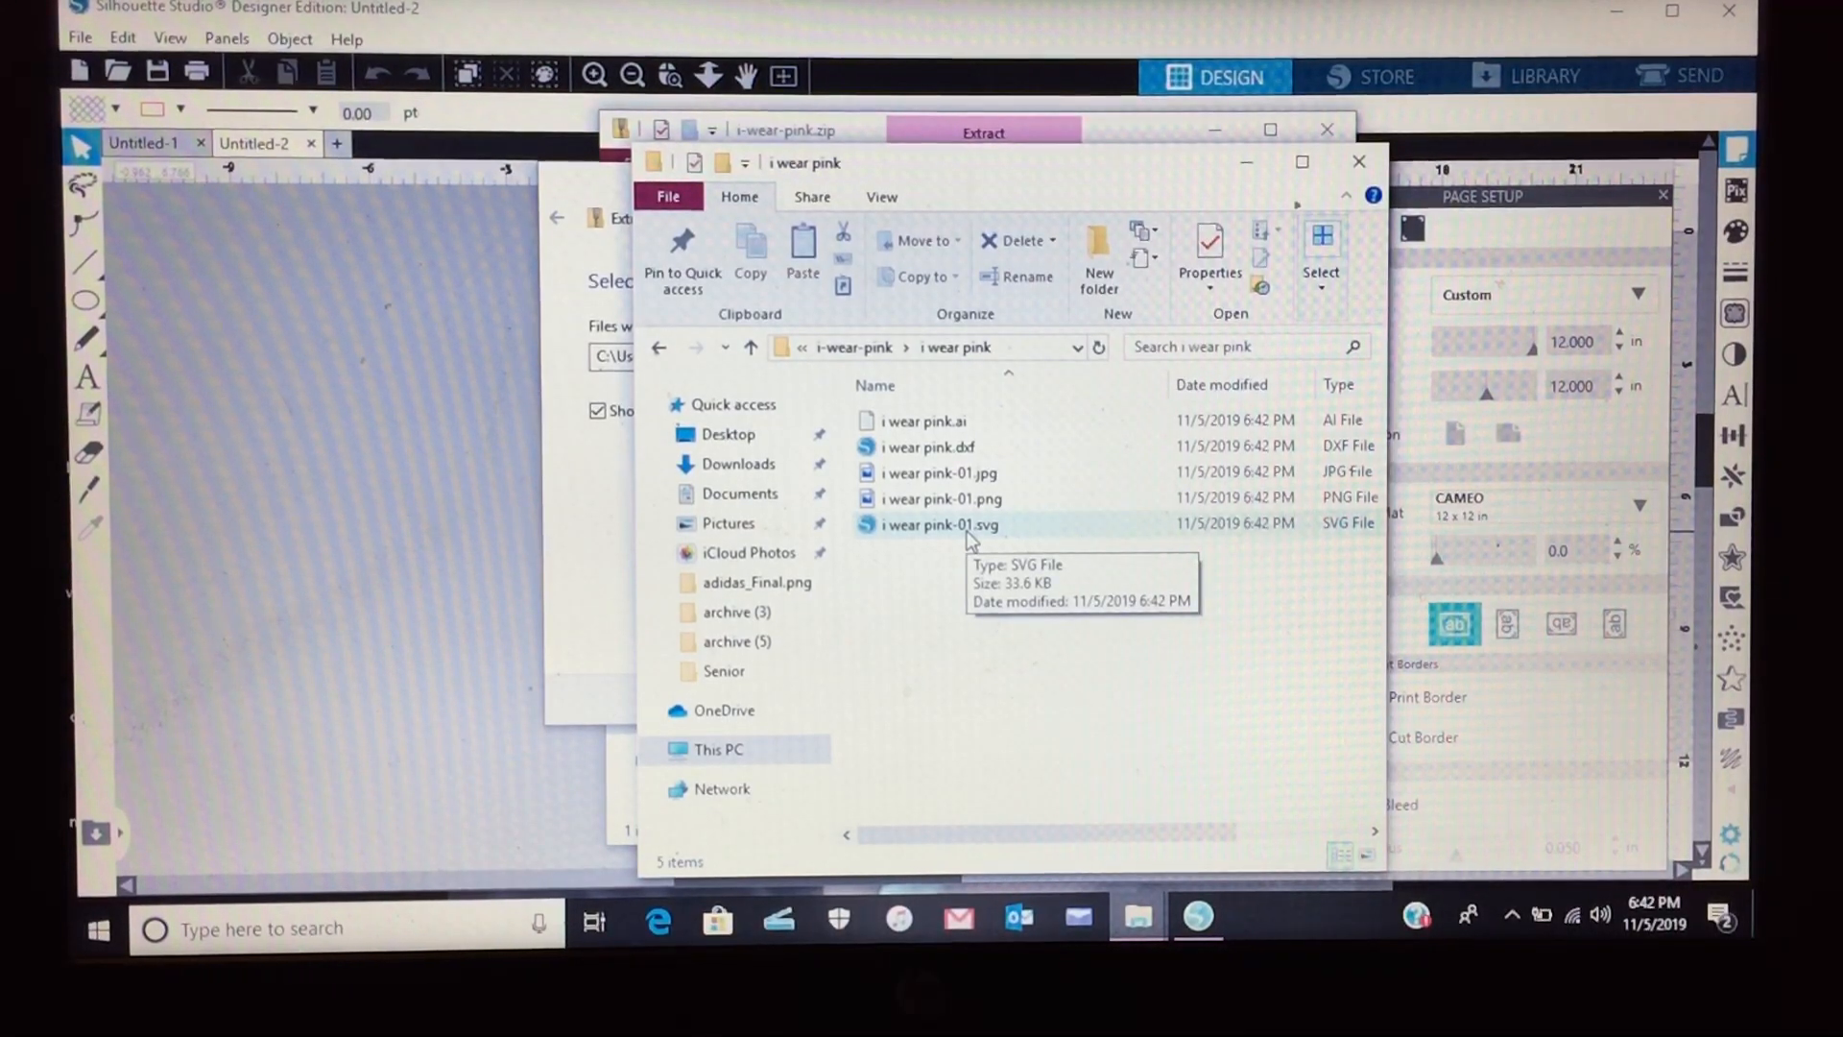
left_click(925, 447)
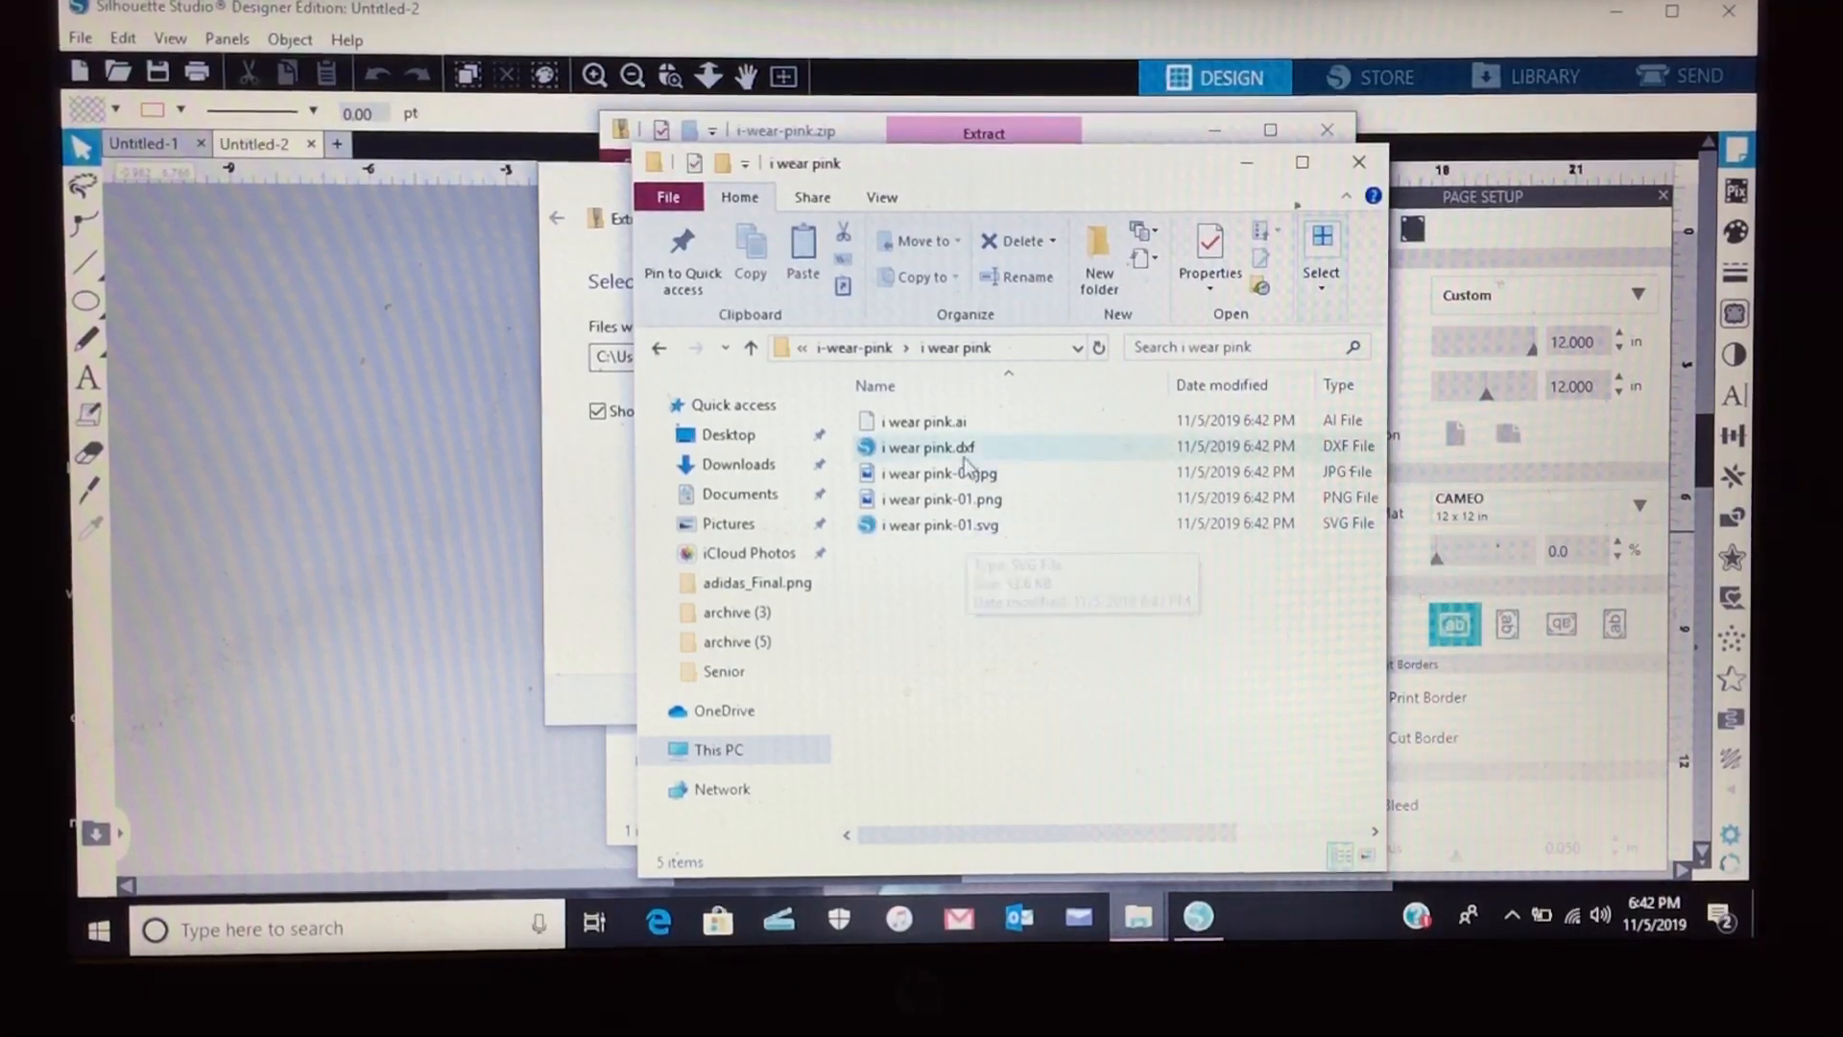
left_click(941, 524)
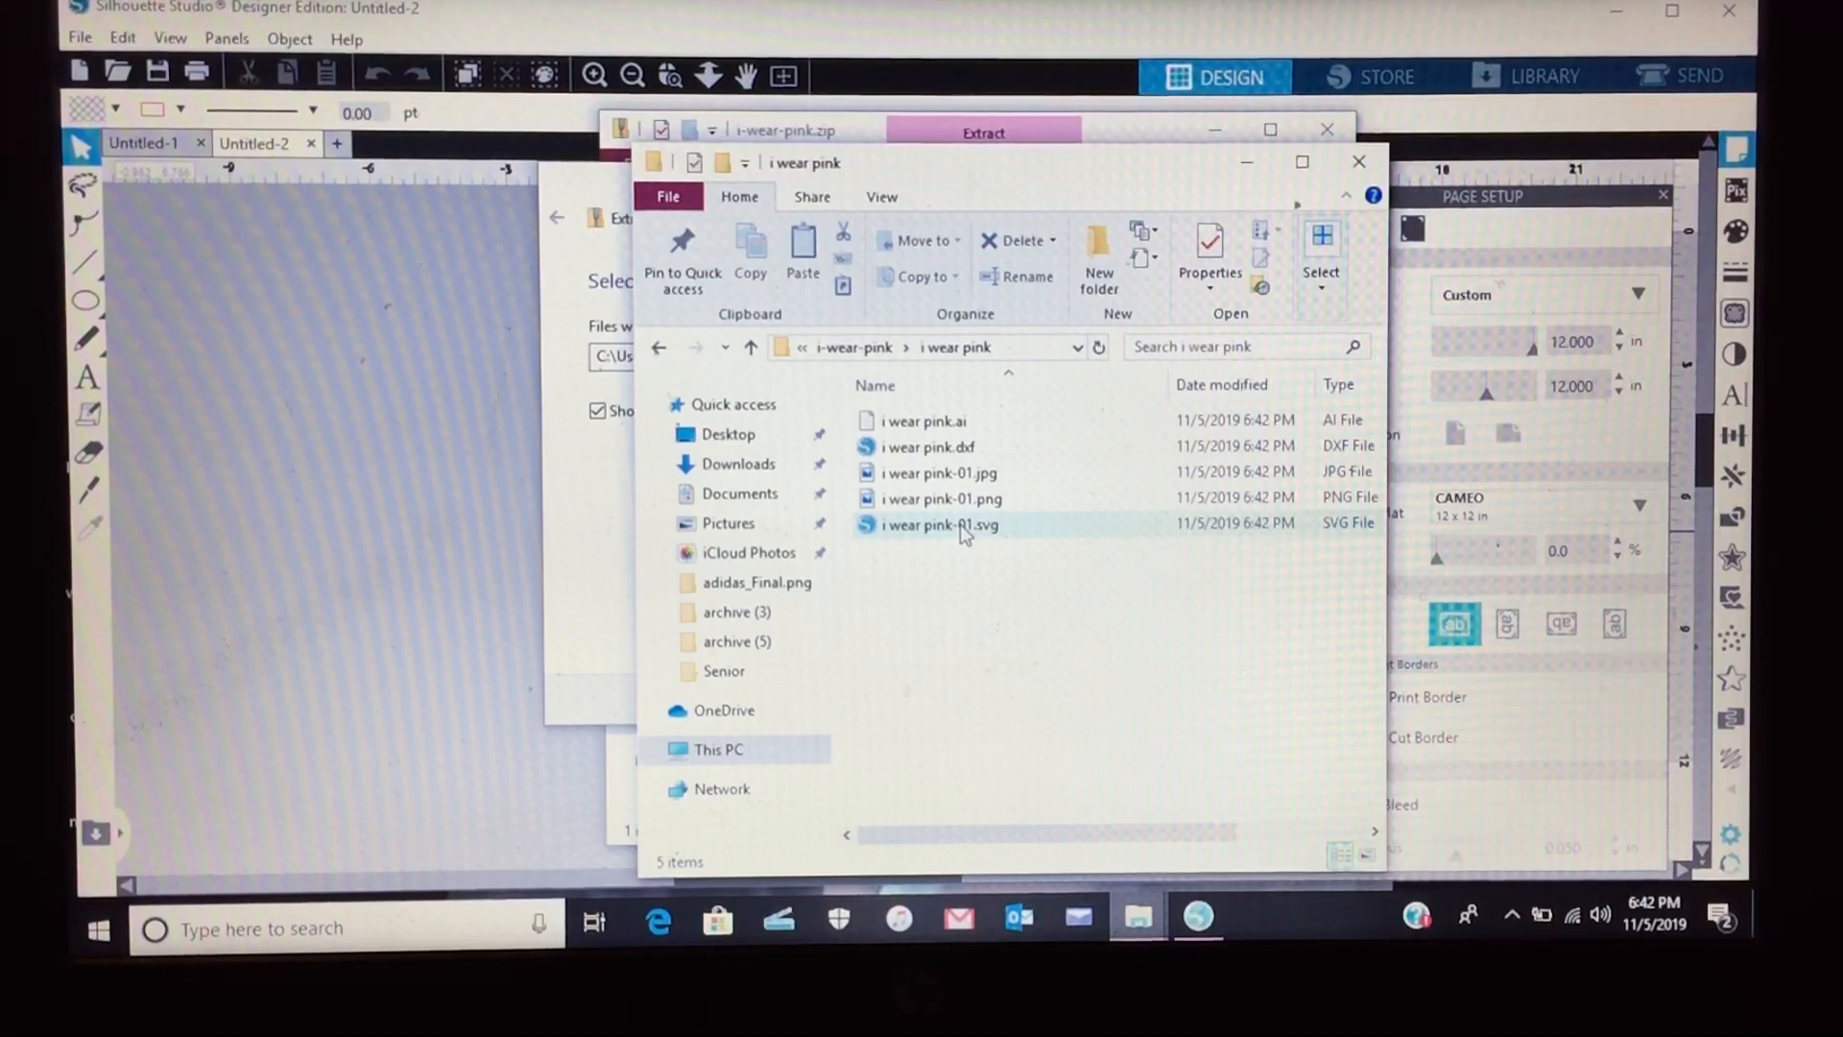
left_click(965, 525)
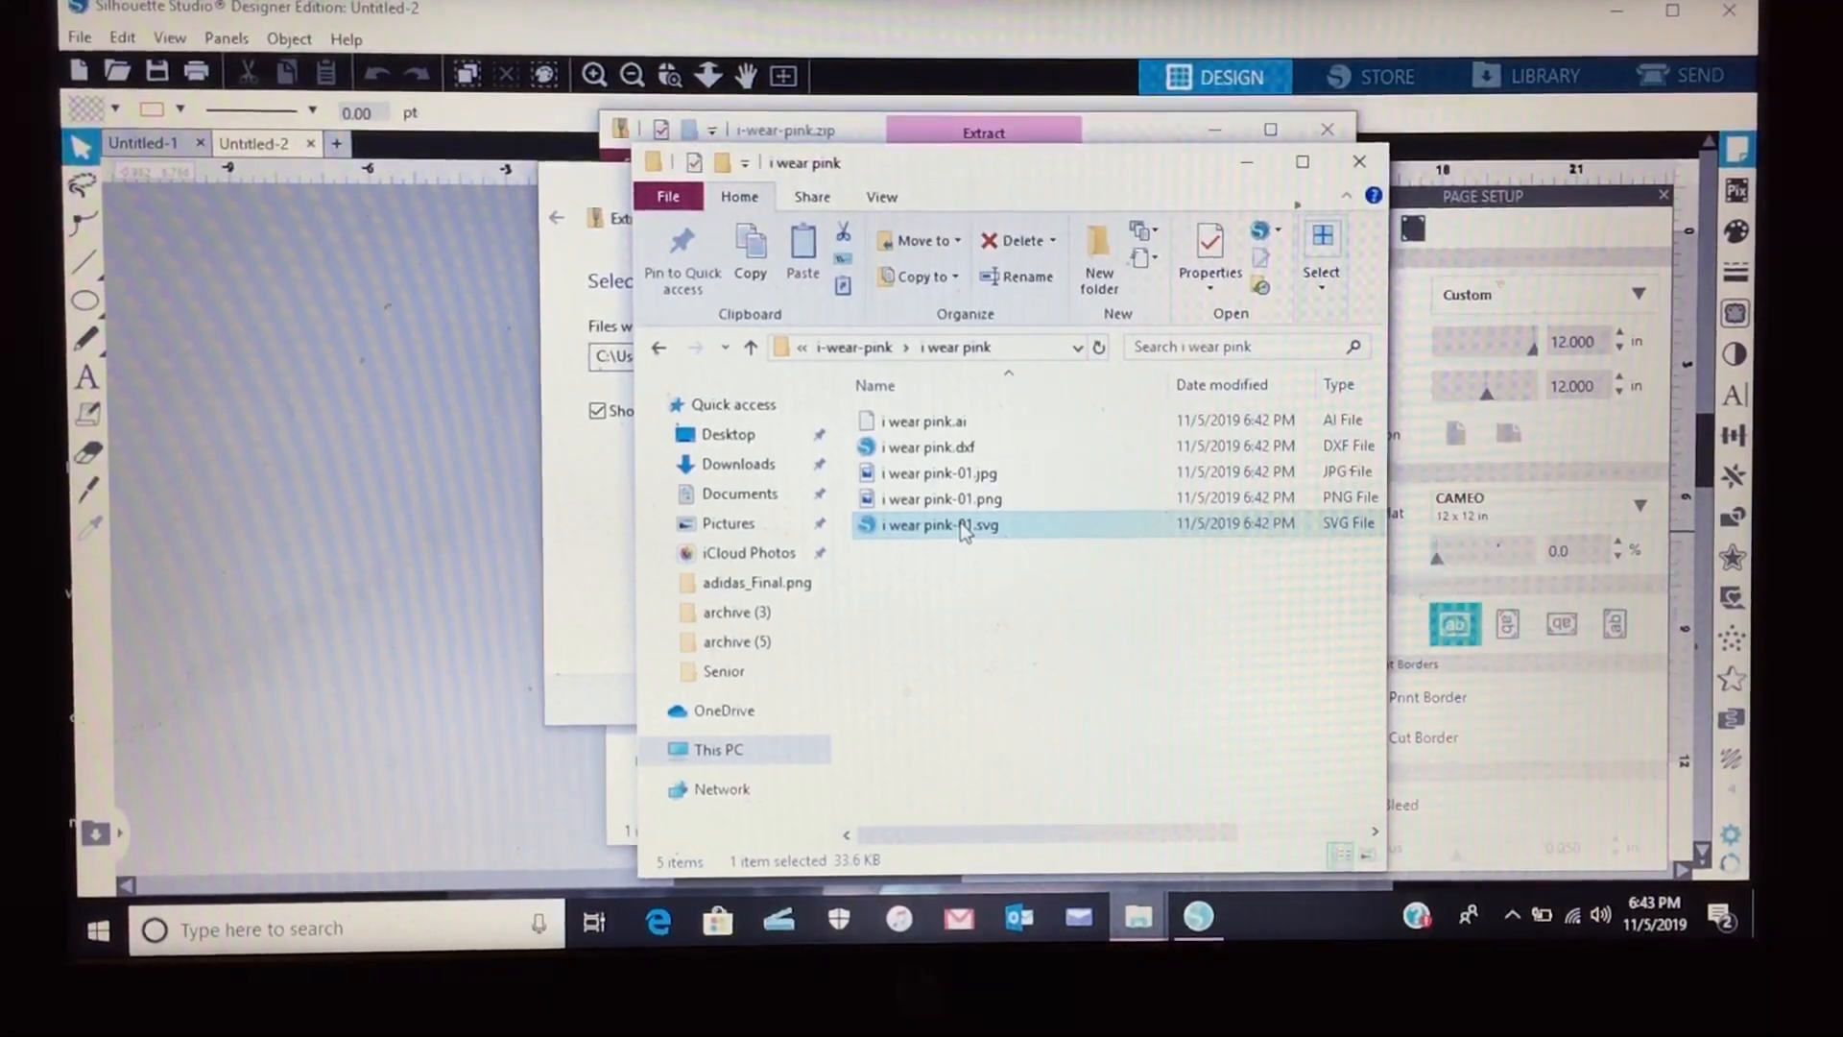
mouse_move(981, 537)
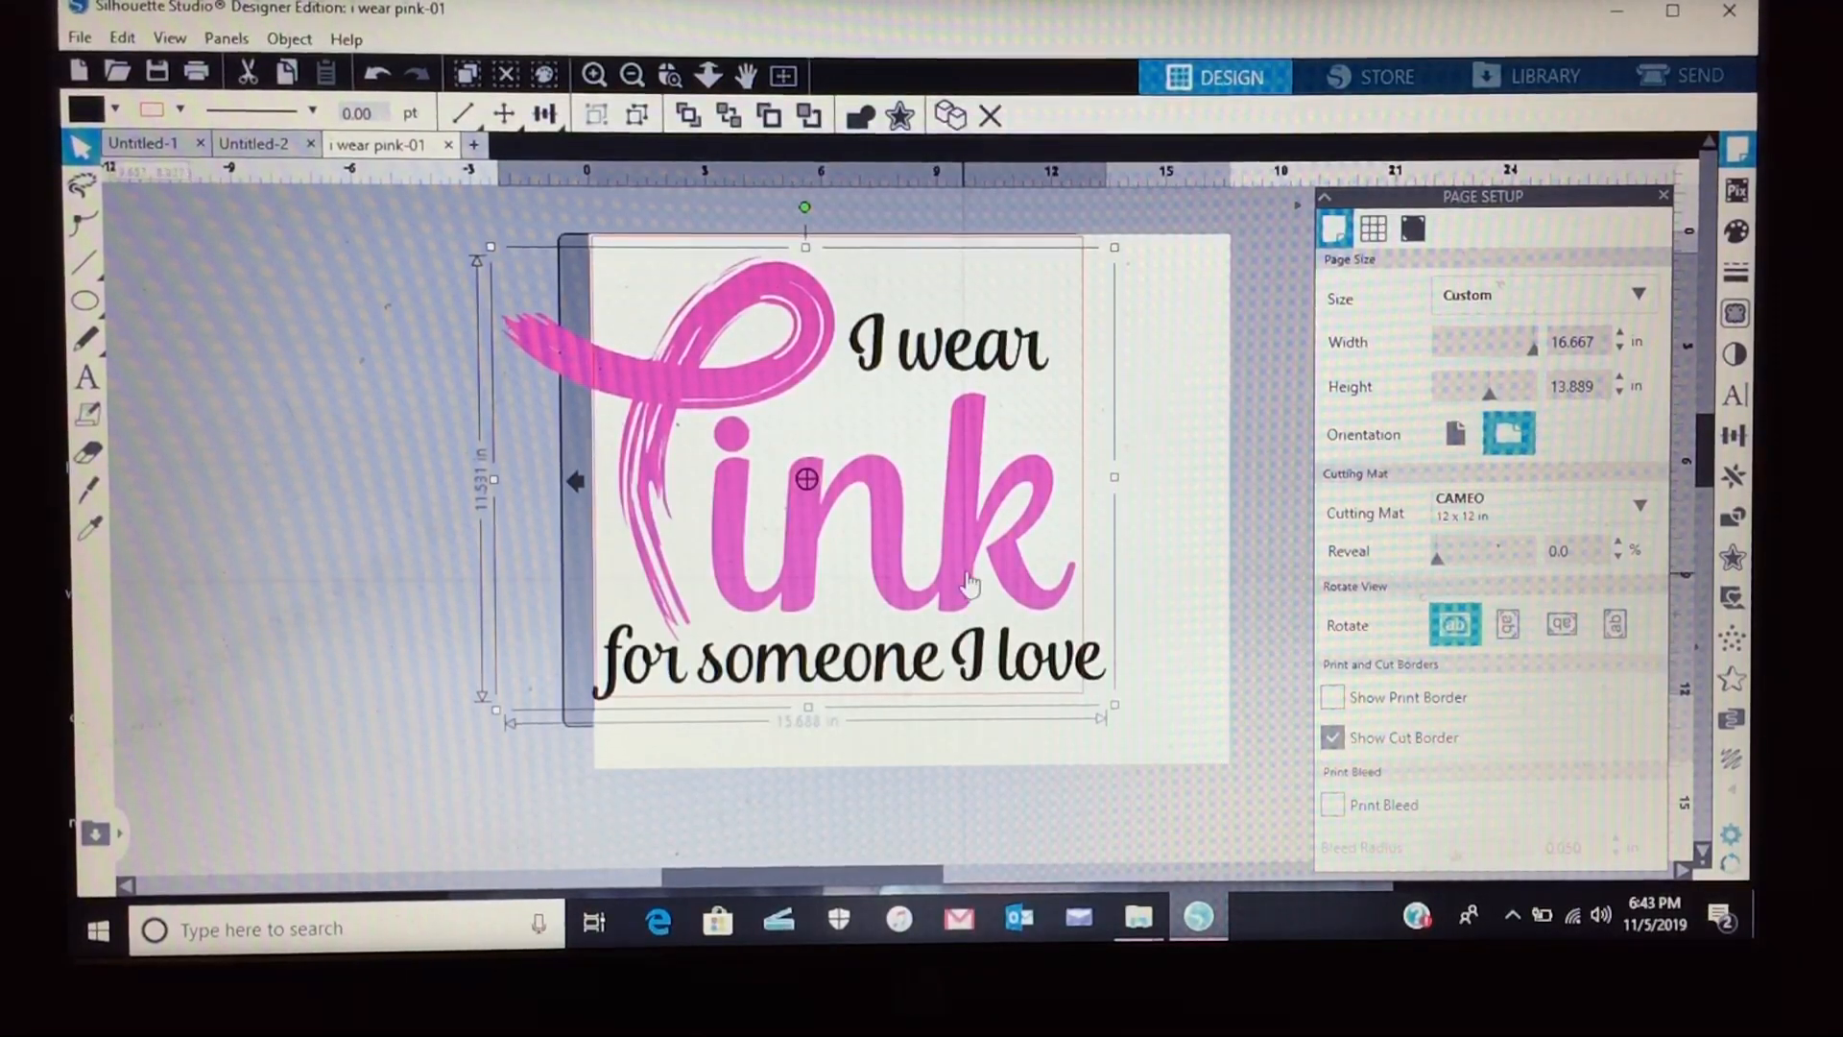
- Ungroup the i wear pink design from its right-click menu
right_click(965, 583)
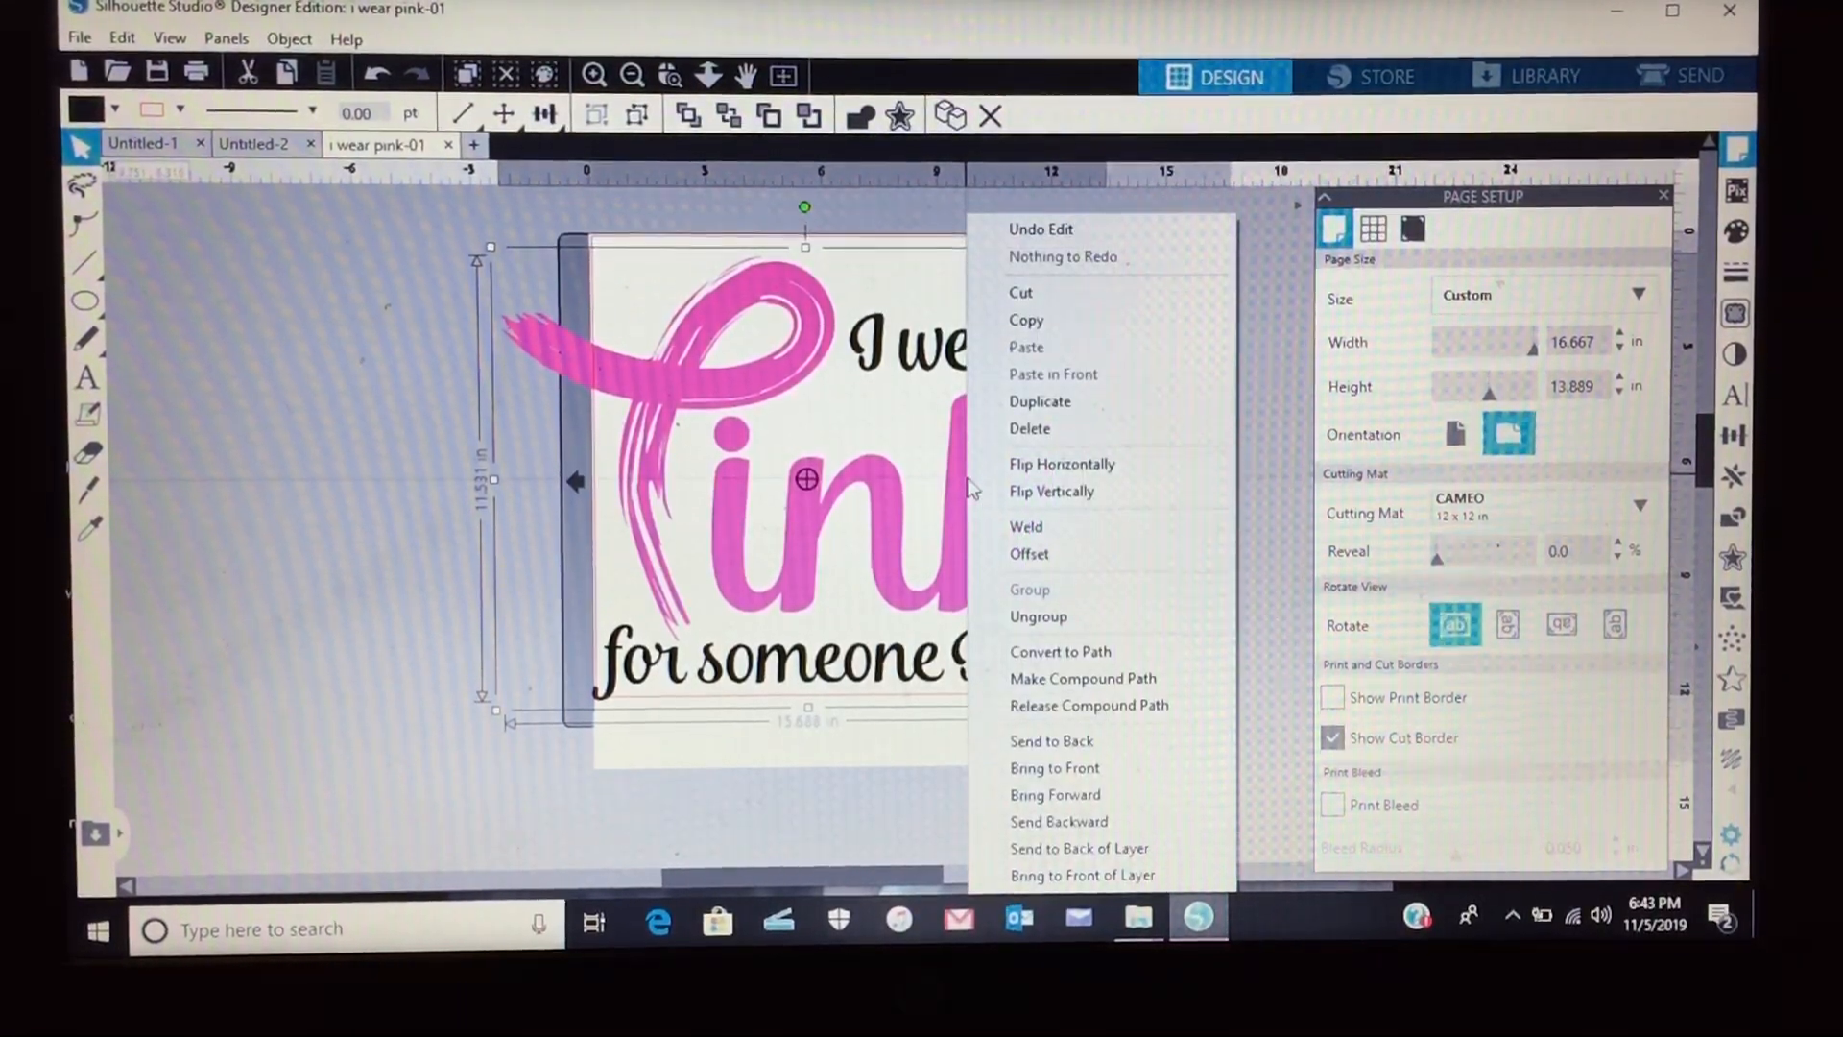
left_click(1182, 437)
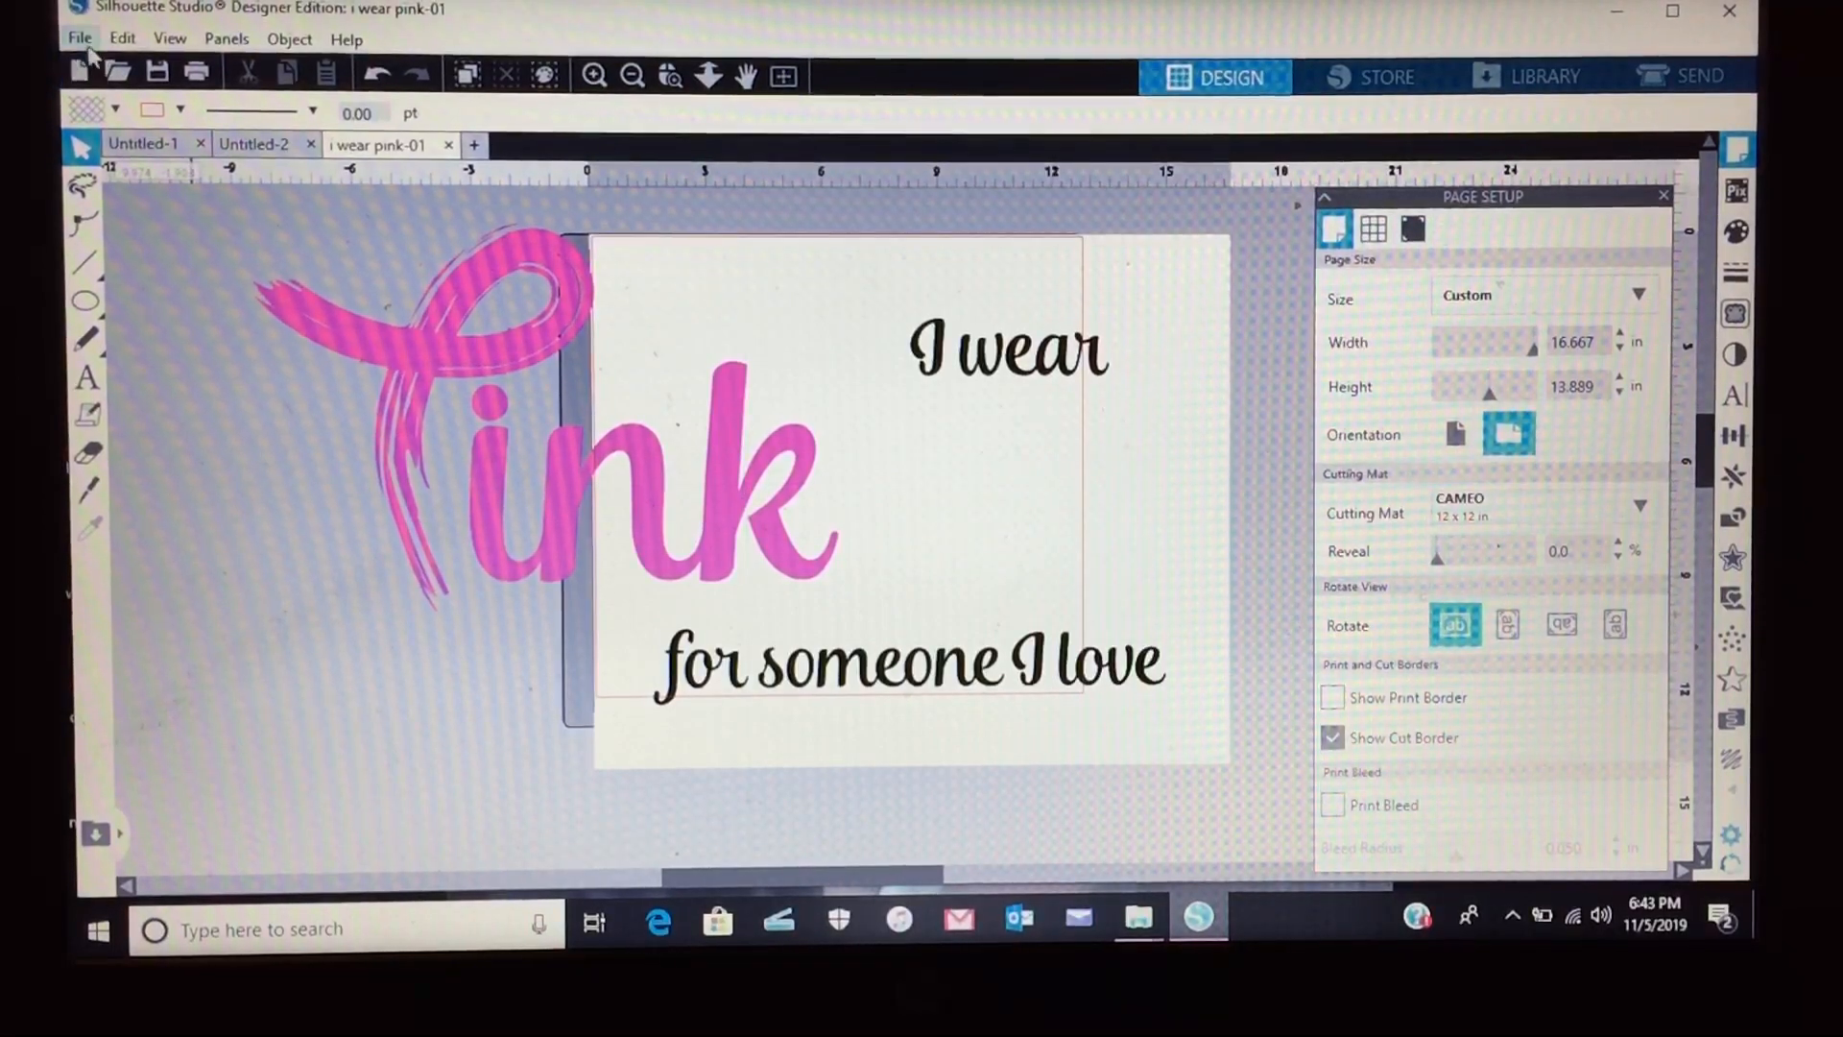
- Save the design as i wear pink-01.studio3 in Silhouette Studio V3 format
left_click(80, 38)
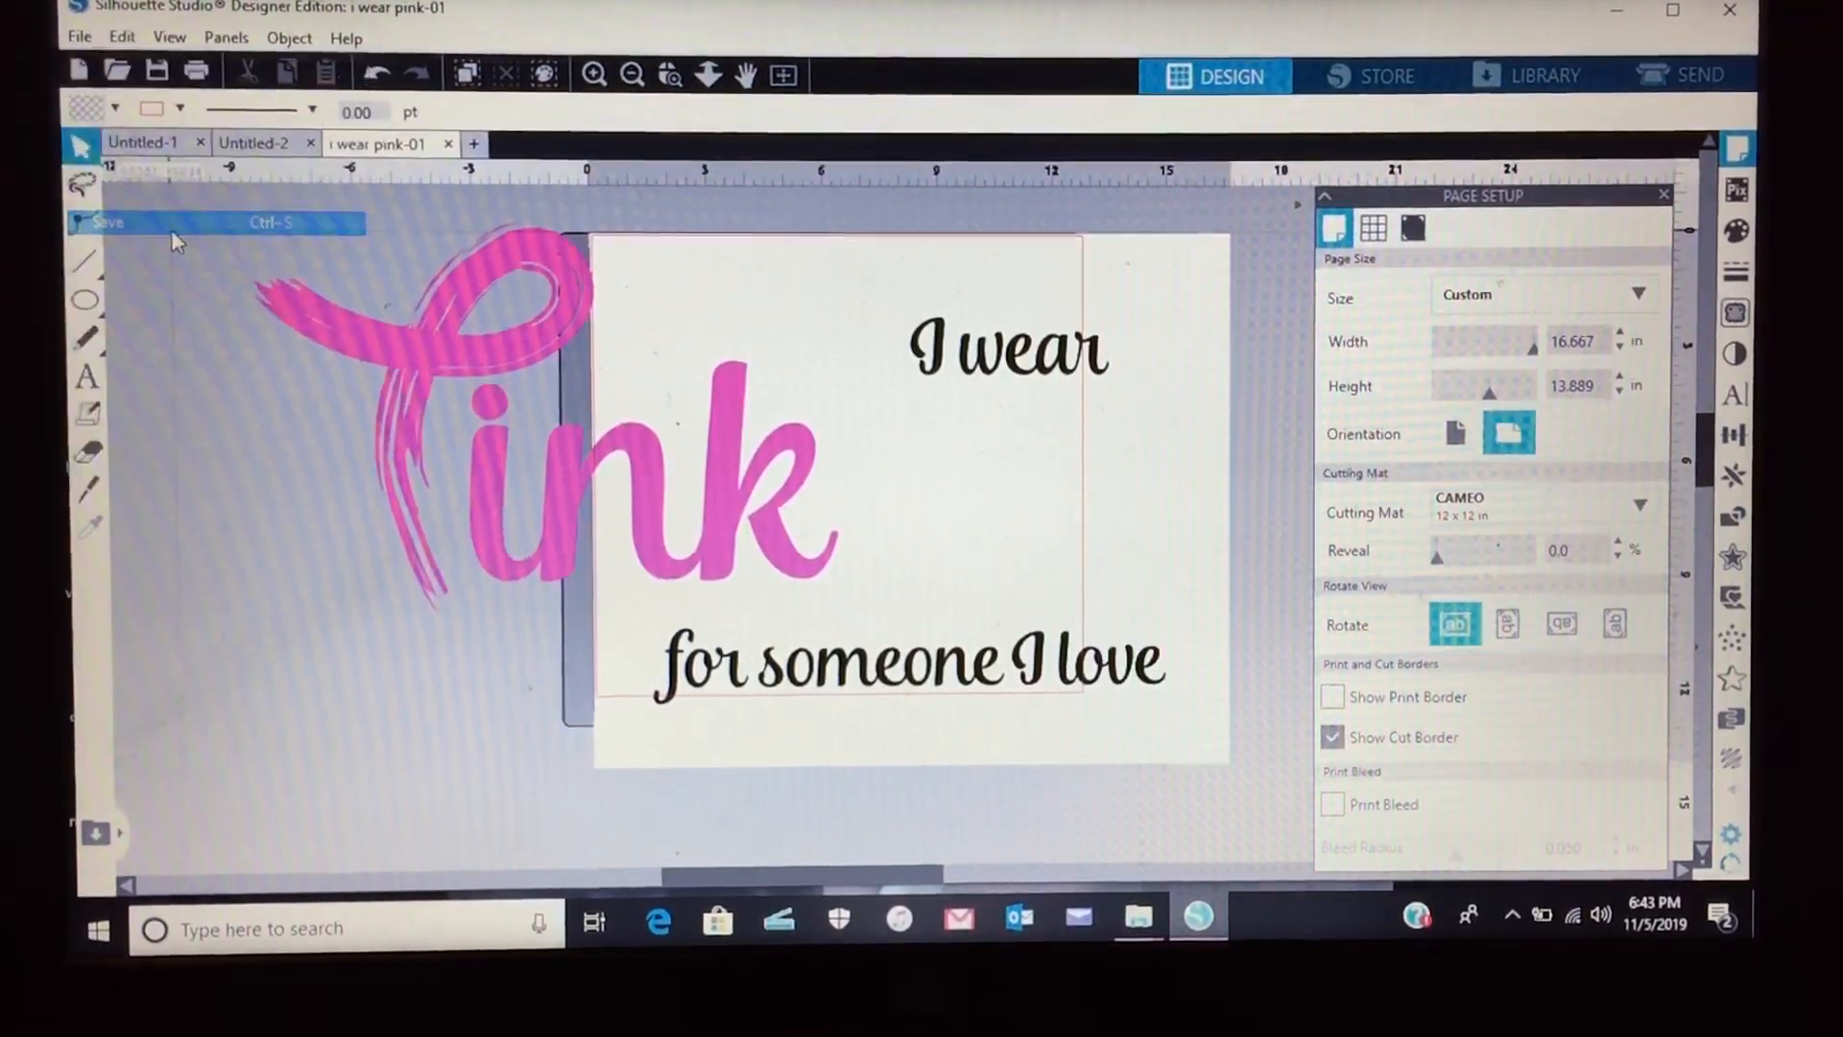
left_click(103, 223)
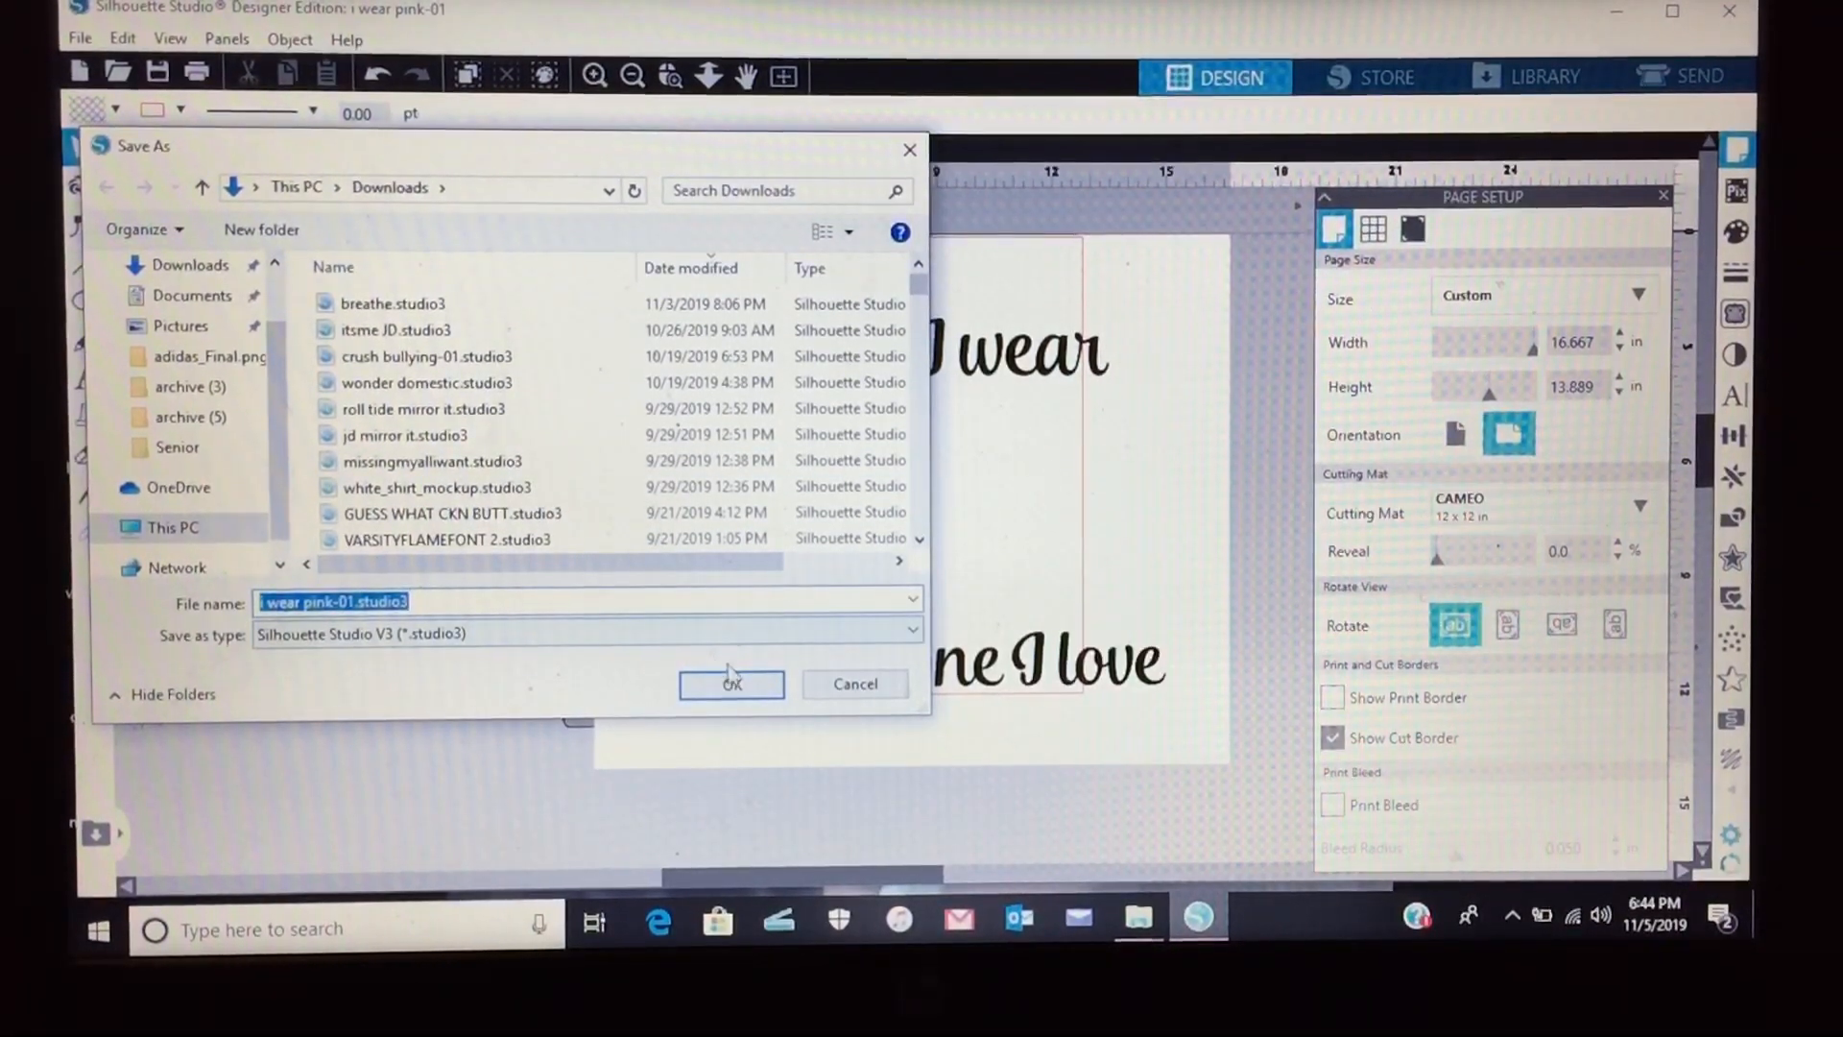
left_click(732, 685)
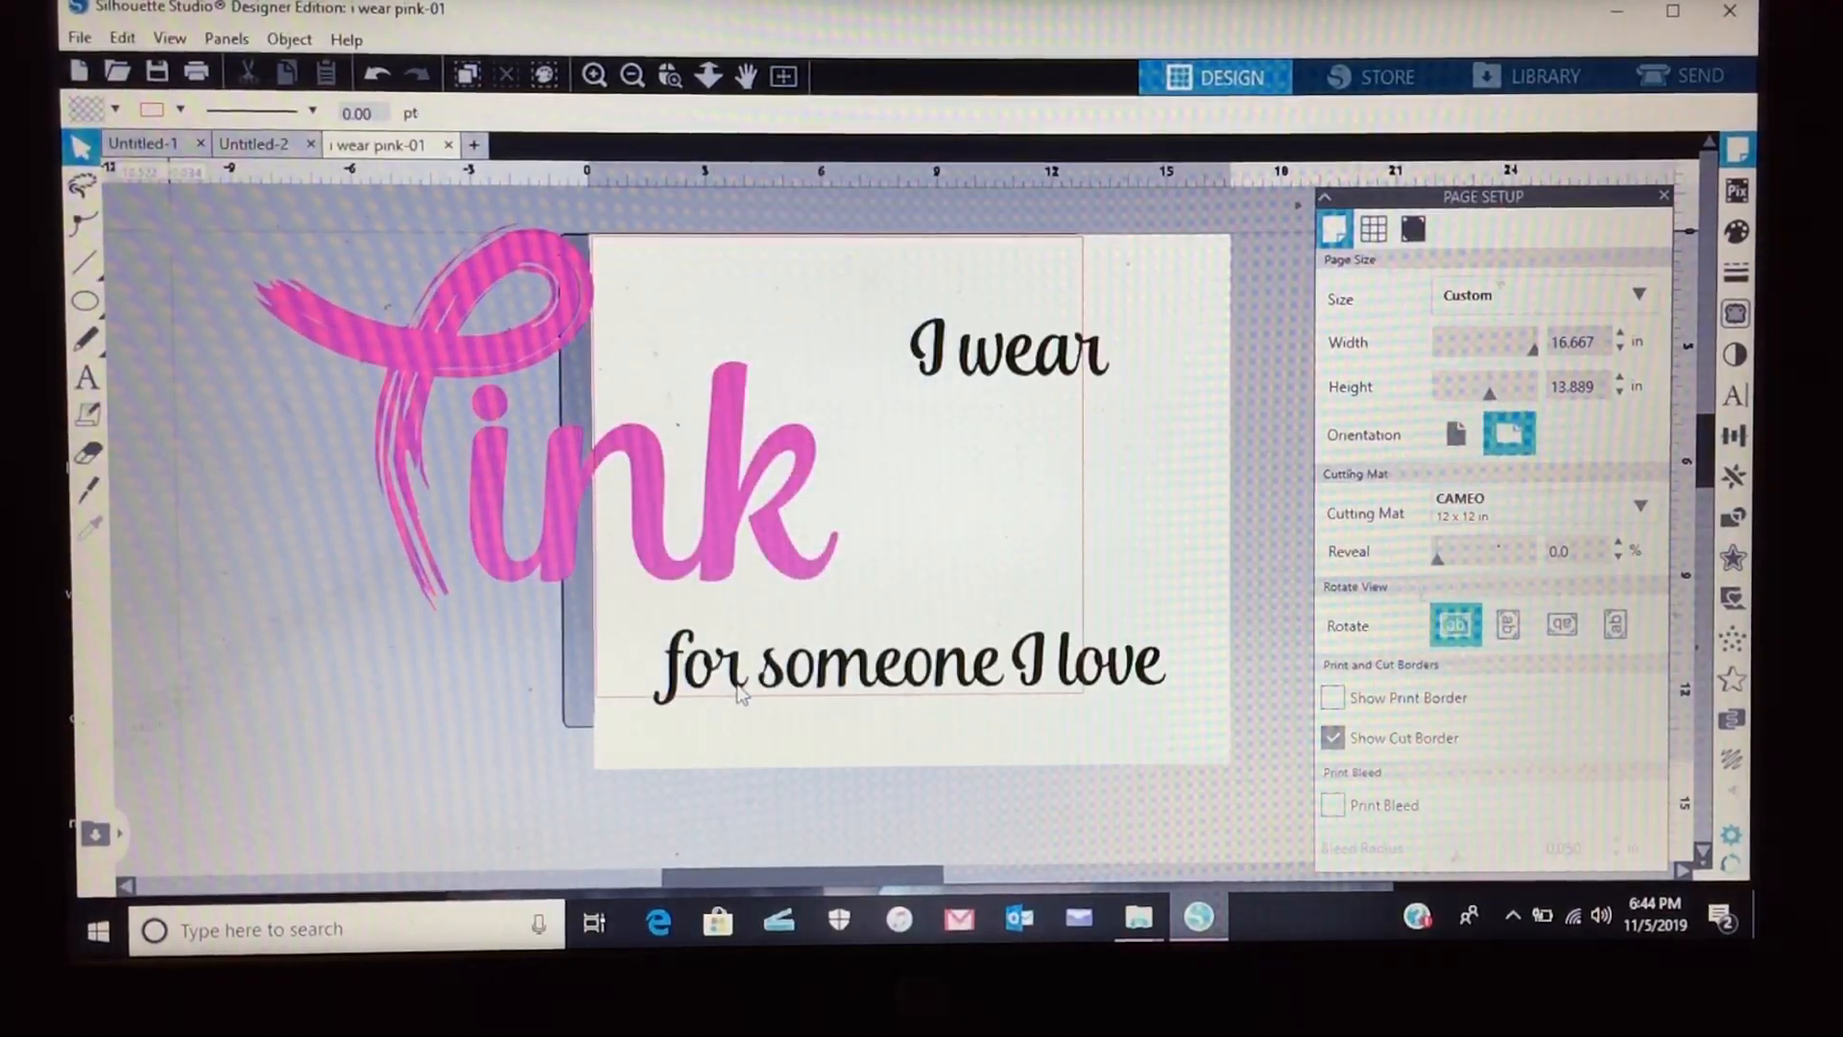